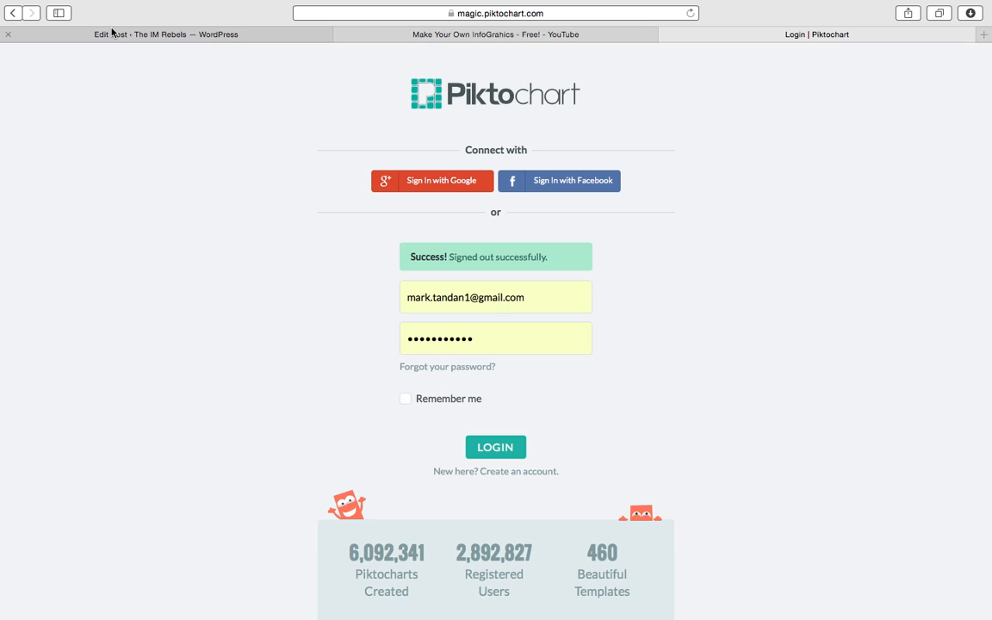
mouse_move(112, 35)
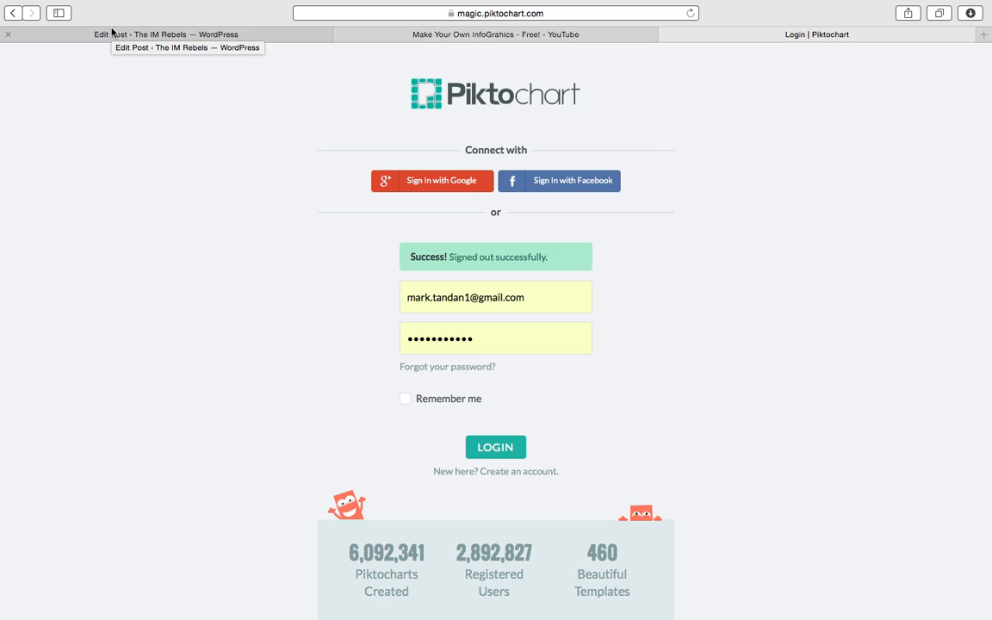
mouse_move(90, 213)
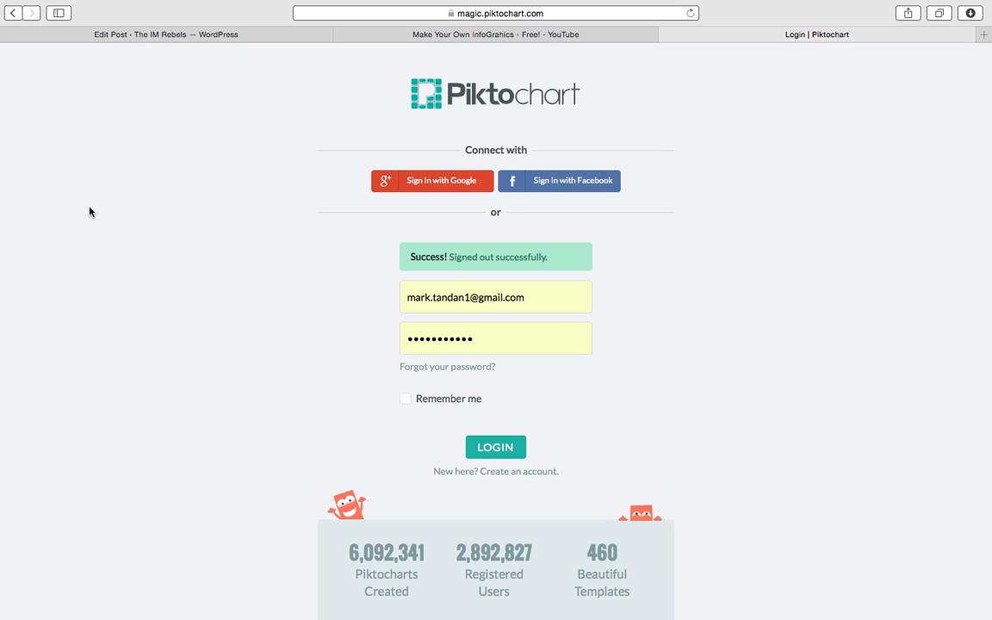
mouse_move(196, 334)
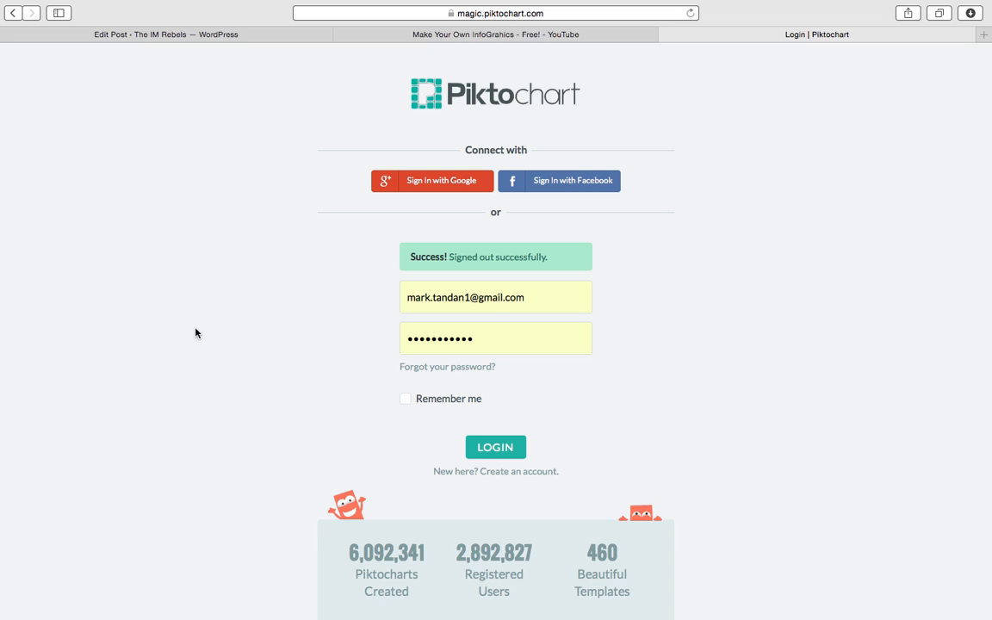
mouse_move(317, 137)
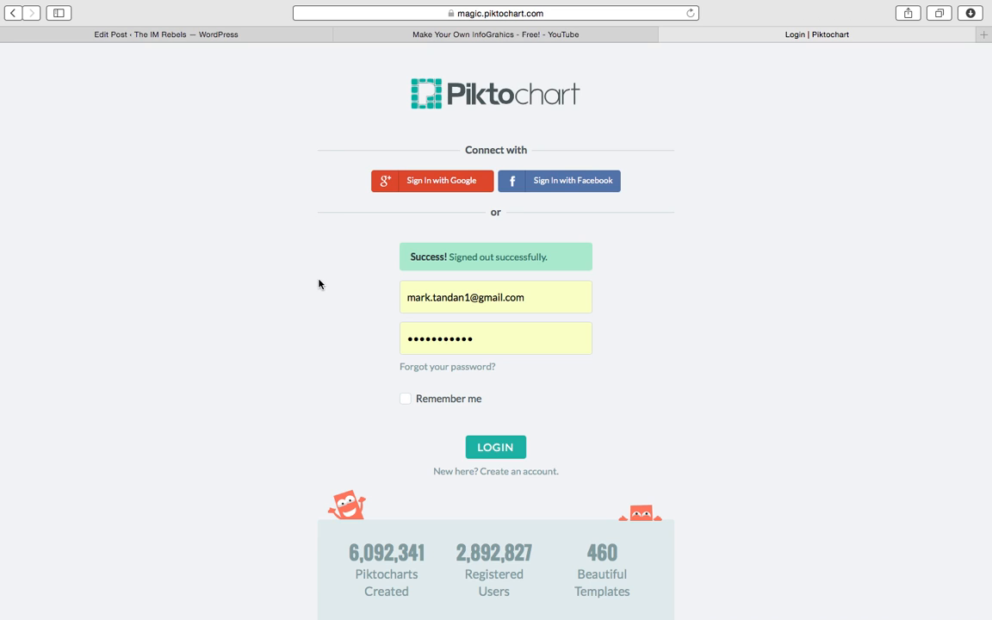
Step: Log in to Piktochart and browse the Free Themes template gallery
click(495, 447)
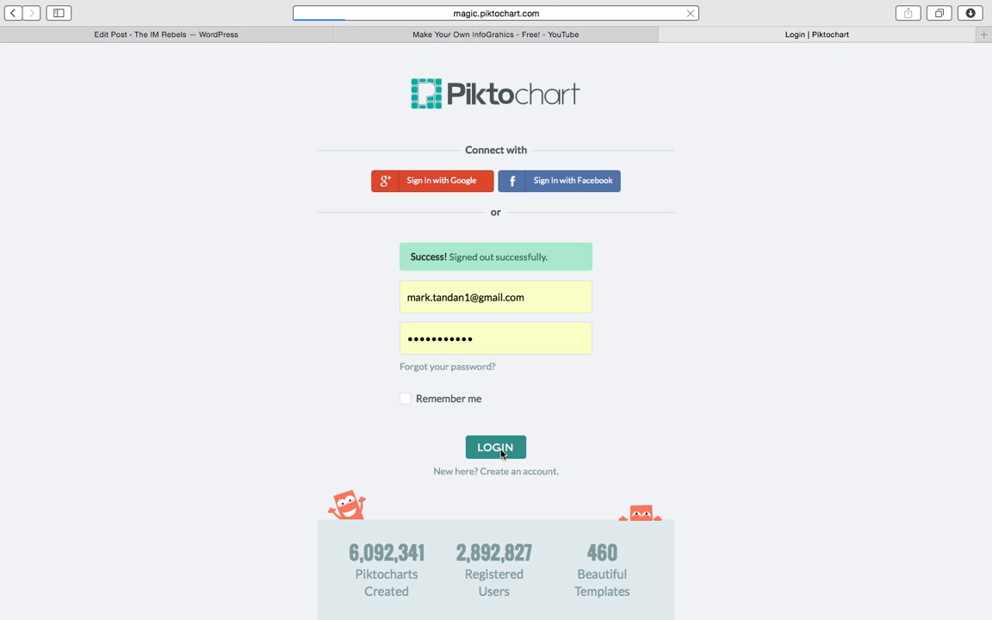
click(495, 447)
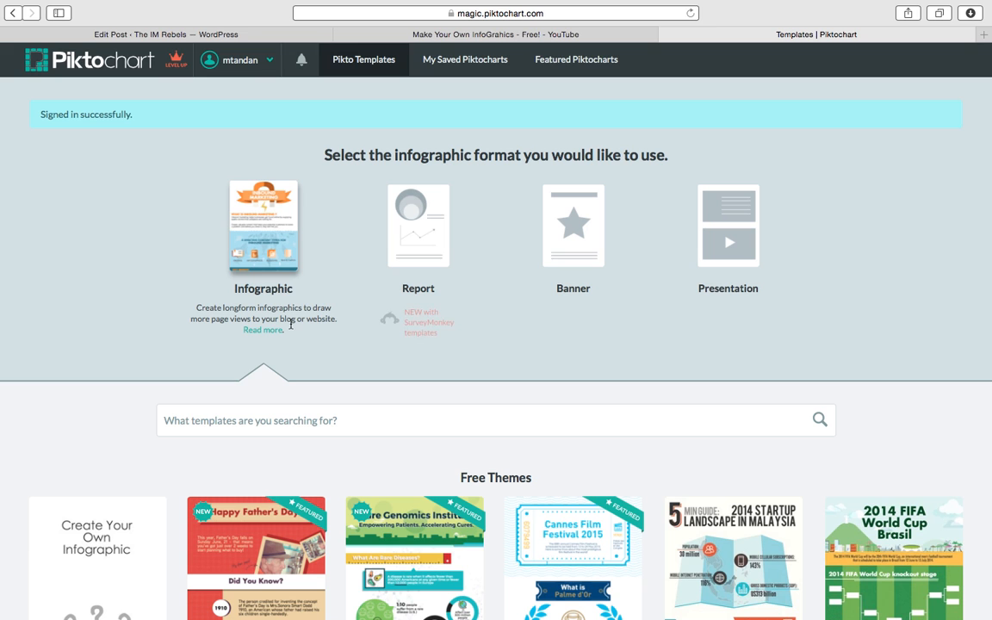
scroll(down, 3)
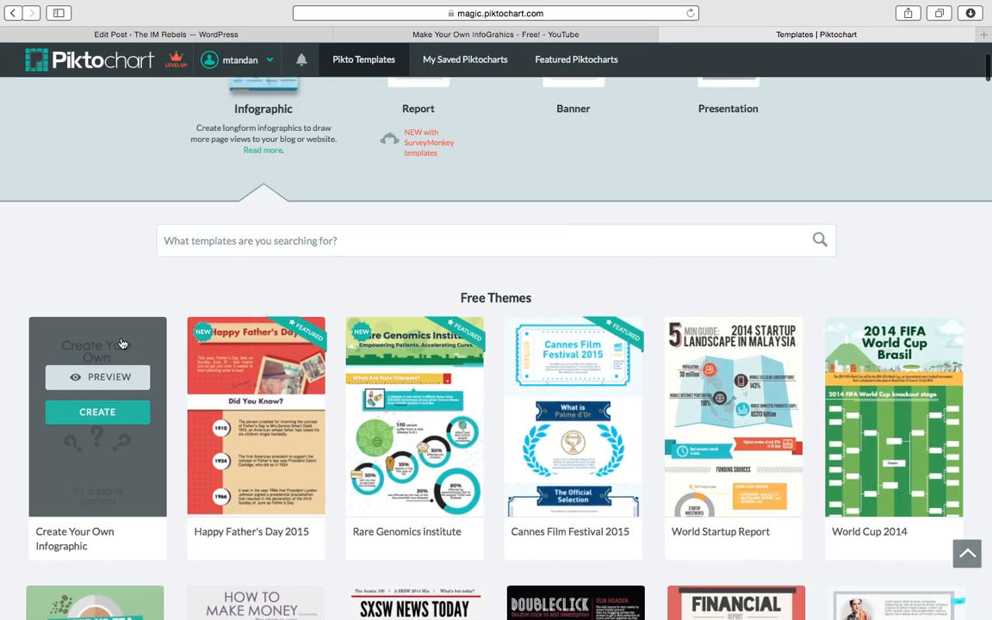
scroll(up, 3)
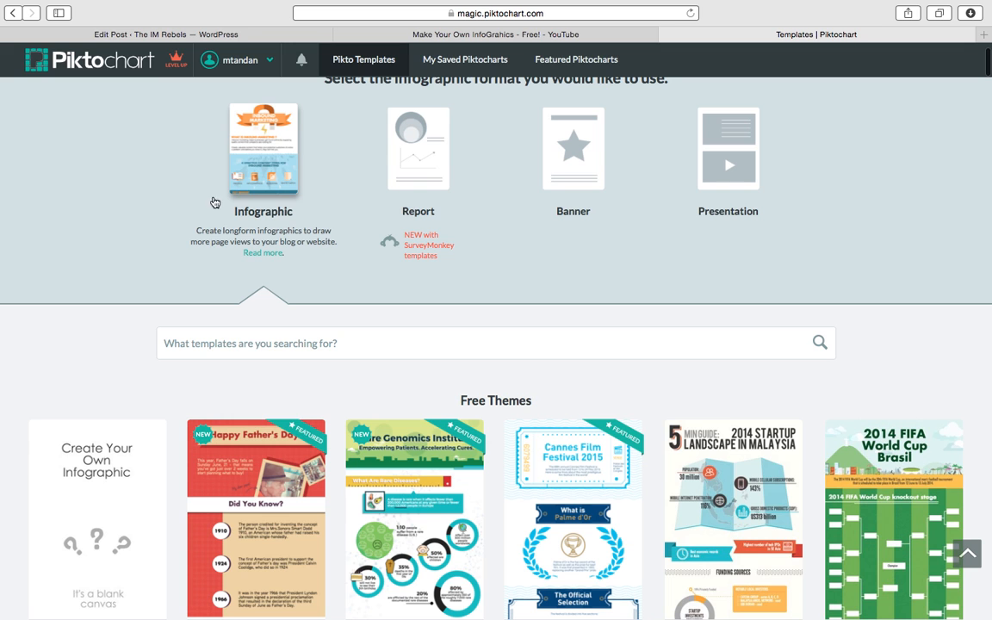
scroll(down, 3)
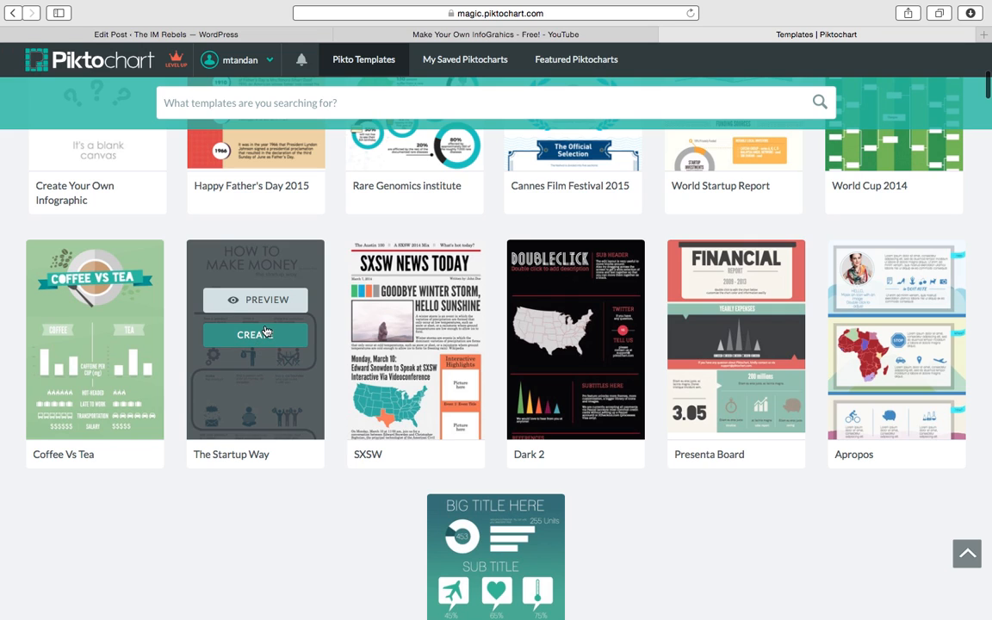
Step: Create an infographic from The Startup Way and retitle it 'Make A Video Infographic'
click(255, 334)
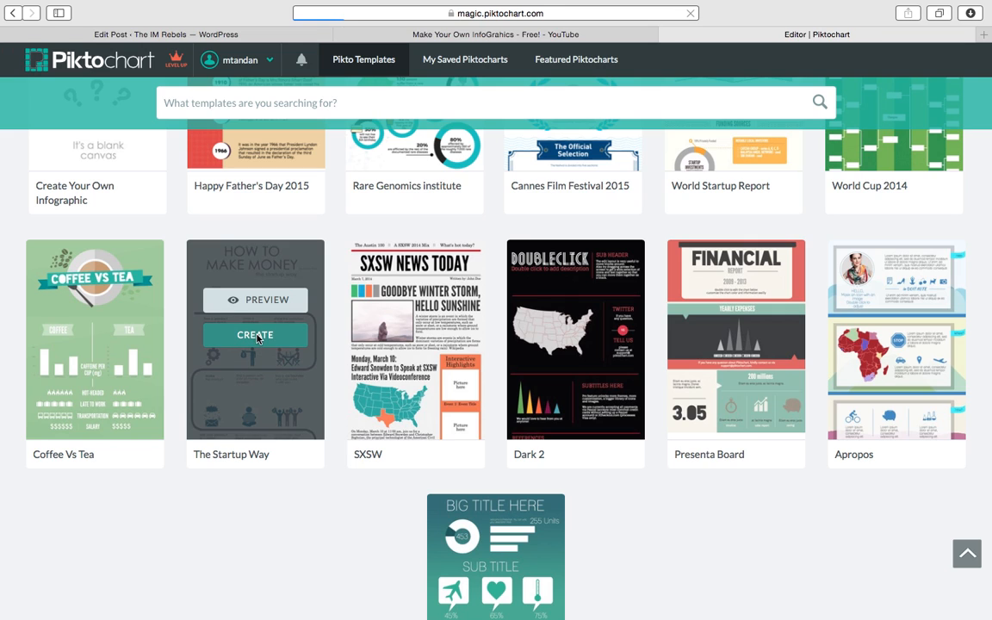
click(255, 335)
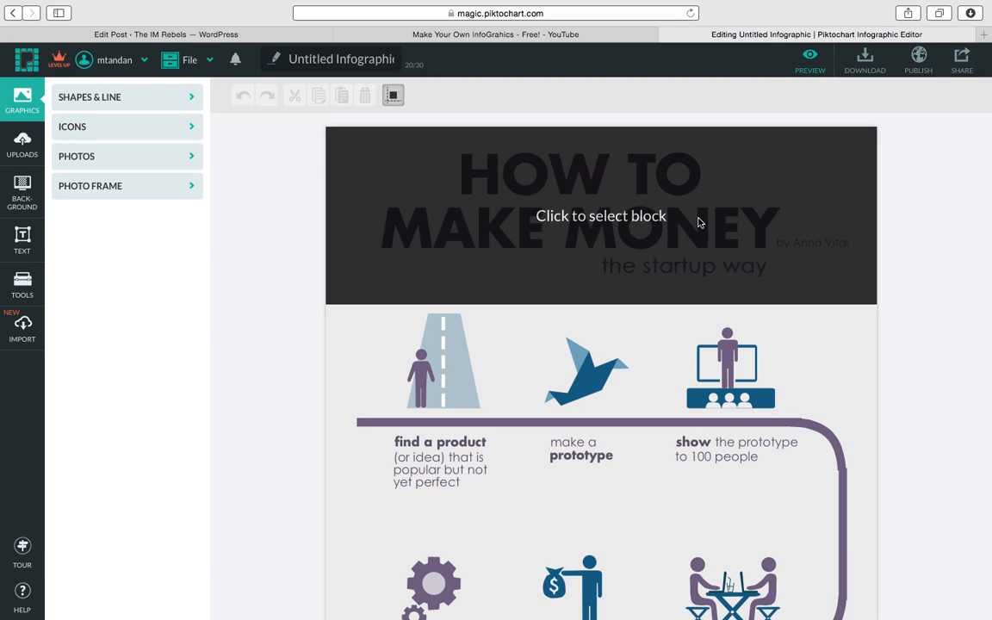
click(601, 216)
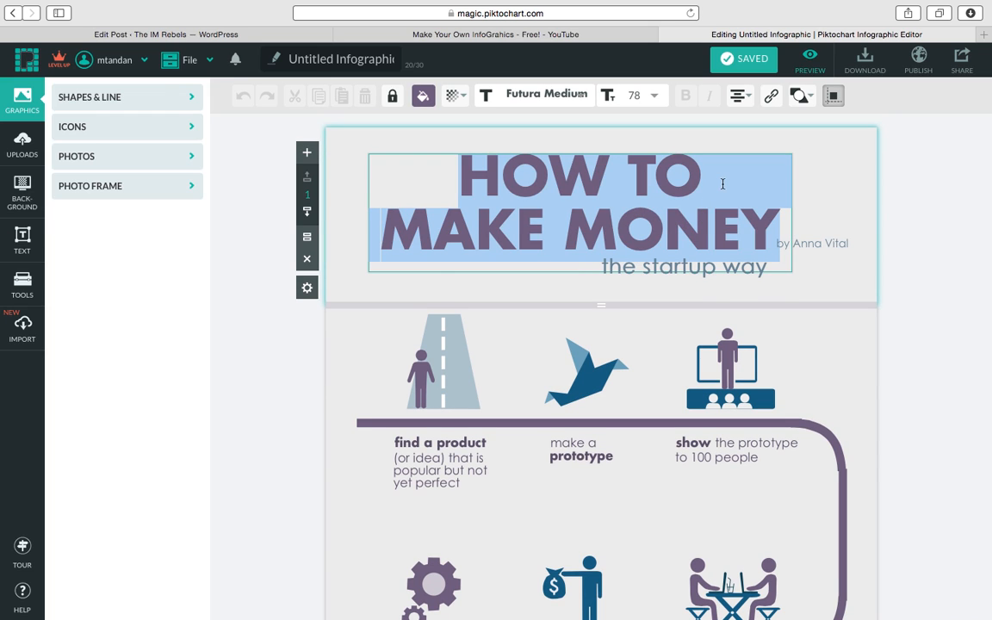
click(770, 228)
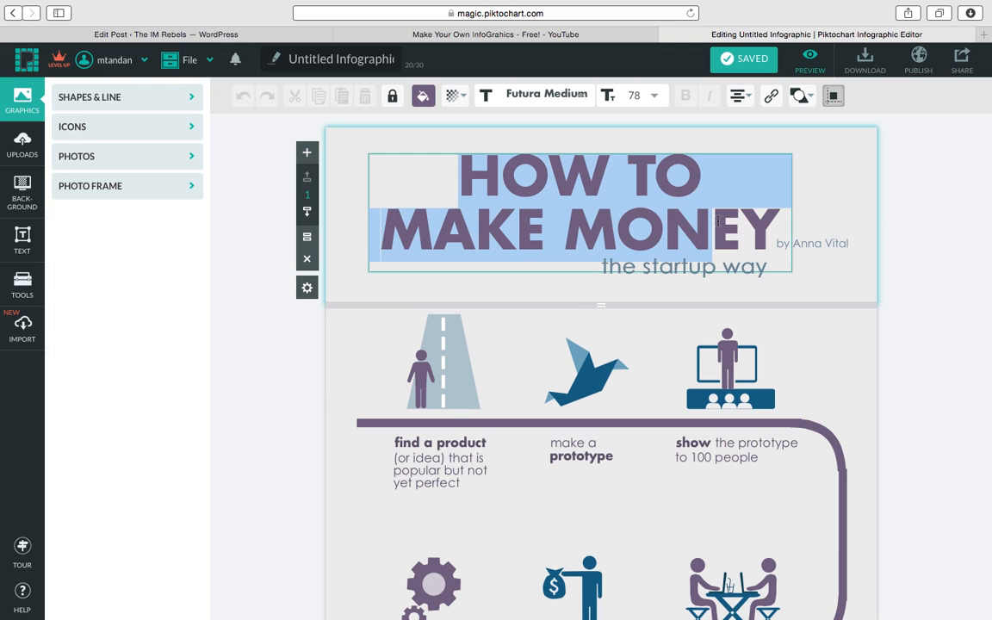
text(Make A Video)
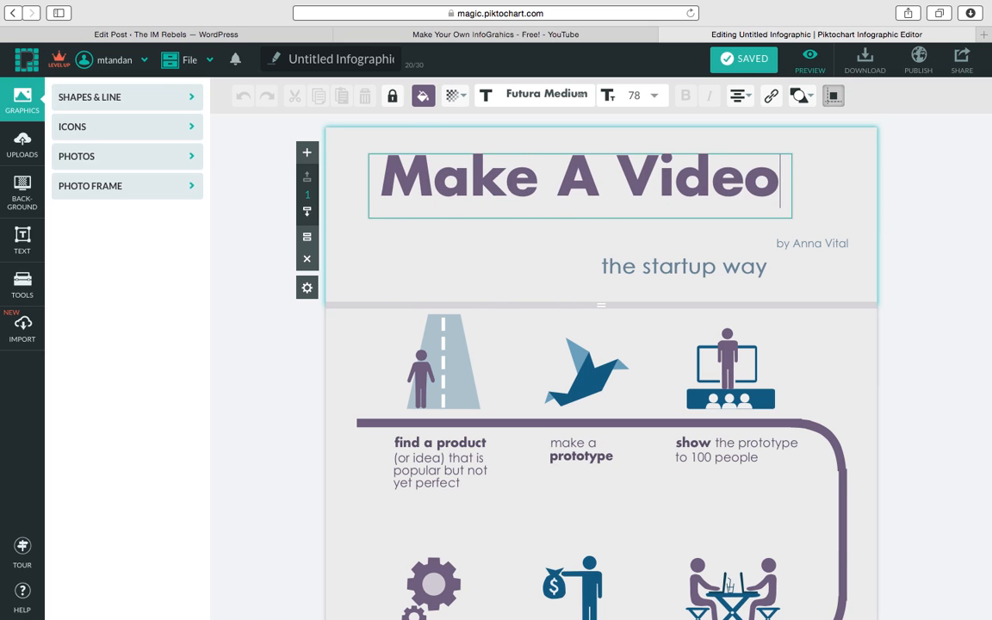
text(Infograp)
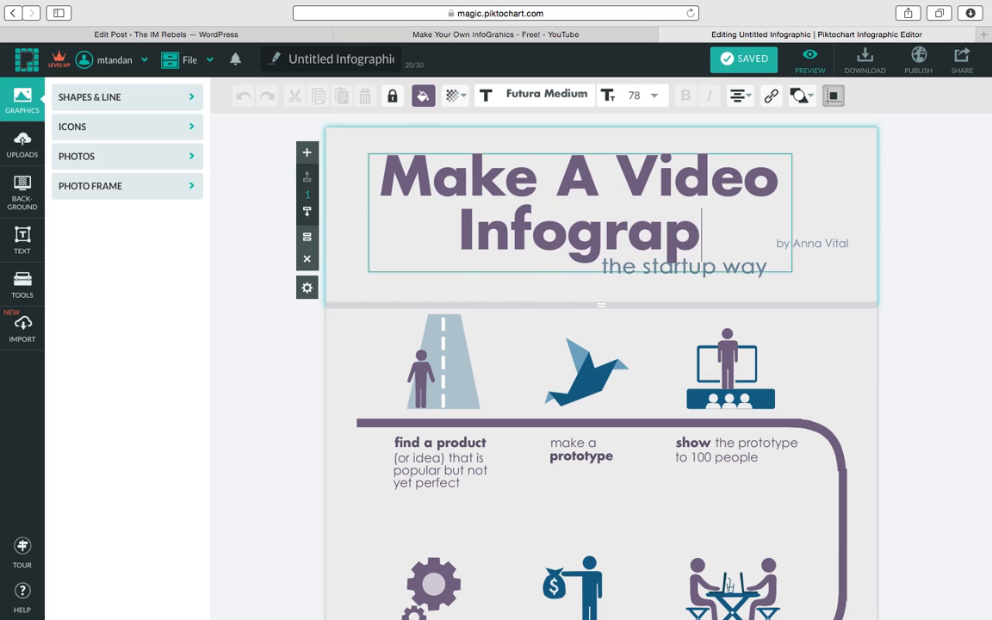
text(hic)
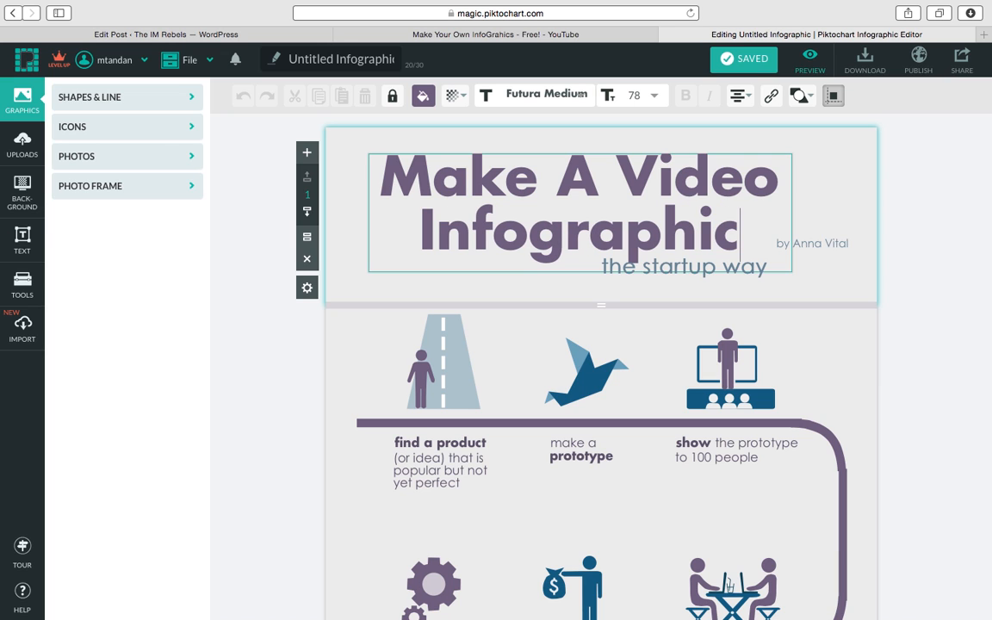
Step: Set the title font size to 58 and change the byline to 'The IM Rebels Way'
click(655, 96)
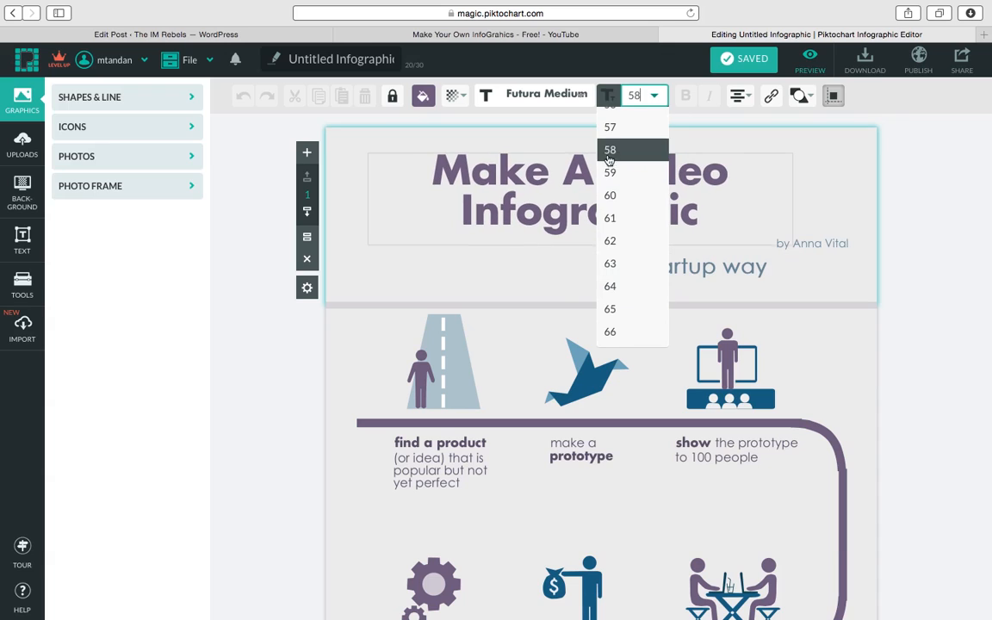
click(610, 149)
text(The IM Rebels)
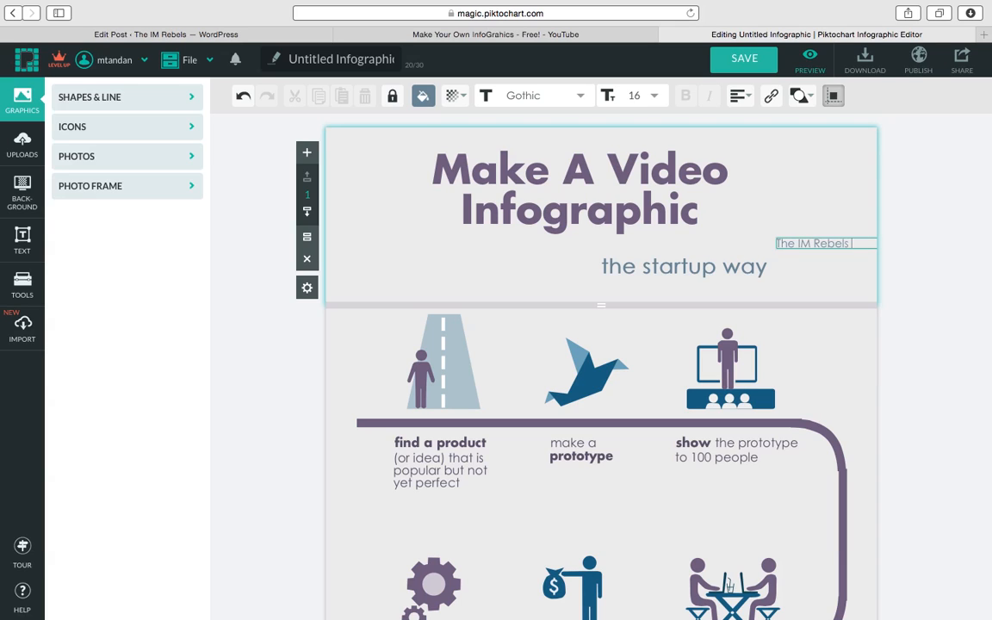
text(Way)
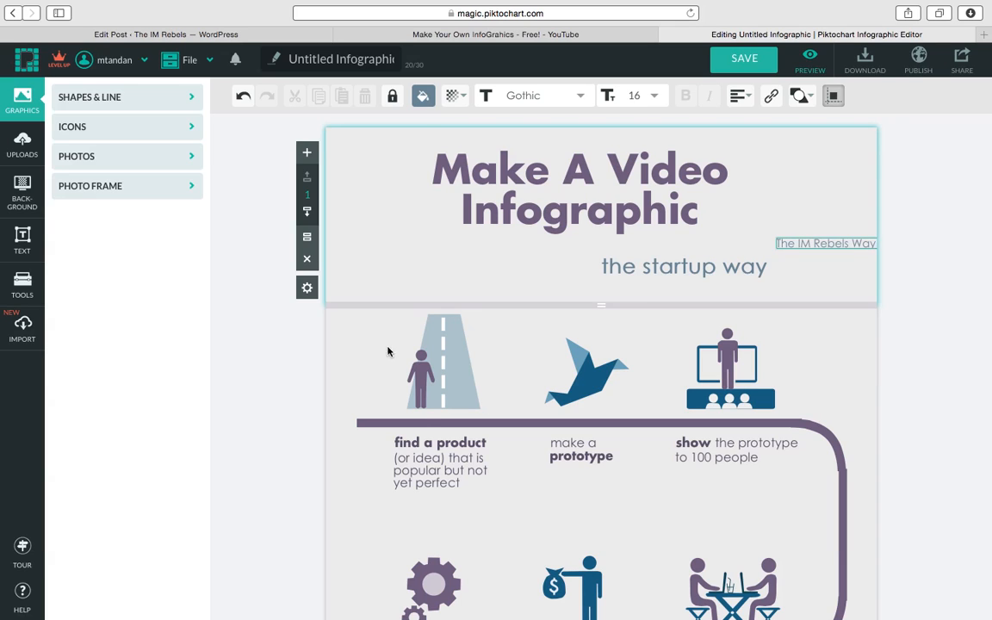
Step: Delete the template row with the road and bird icons
click(825, 243)
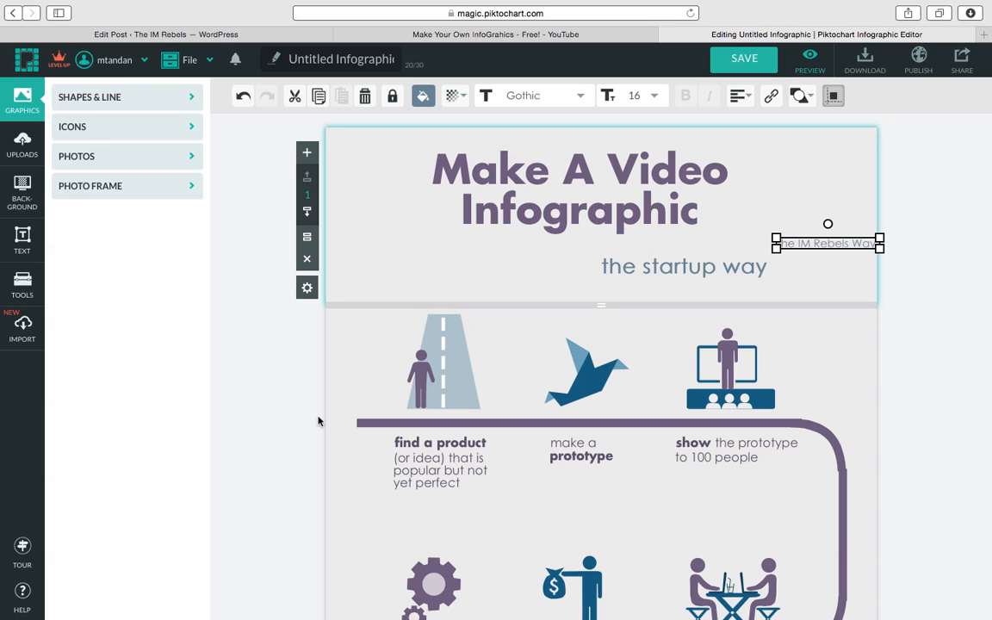
scroll(down, 3)
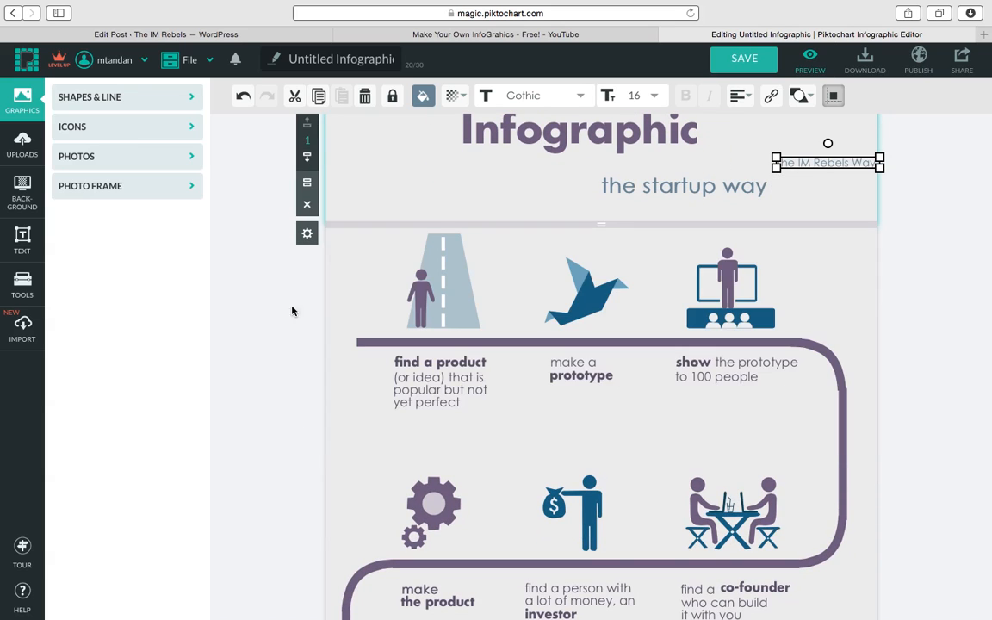
scroll(down, 3)
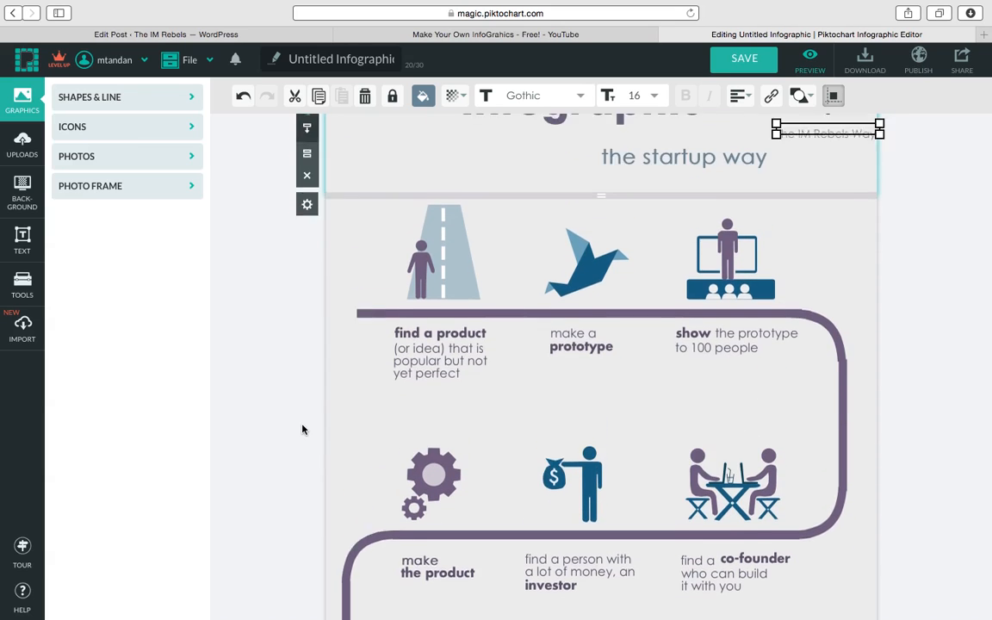
scroll(up, 3)
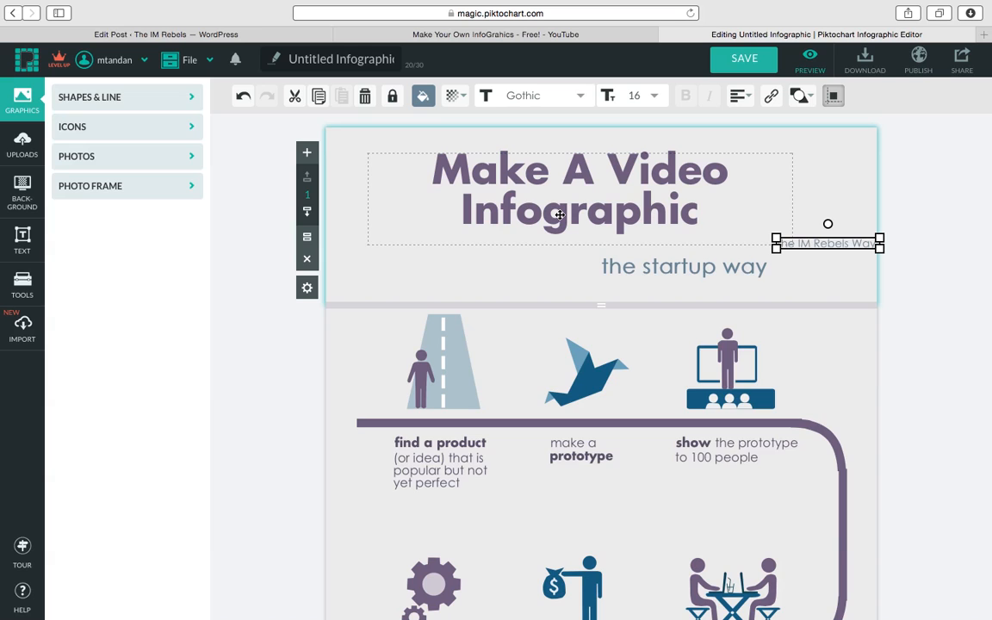
scroll(down, 3)
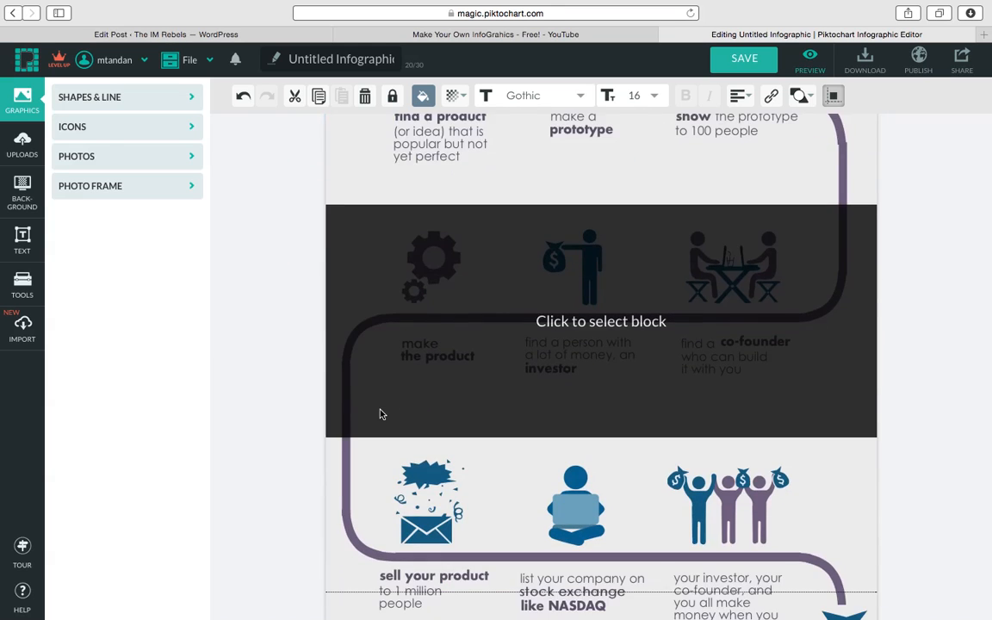
scroll(down, 3)
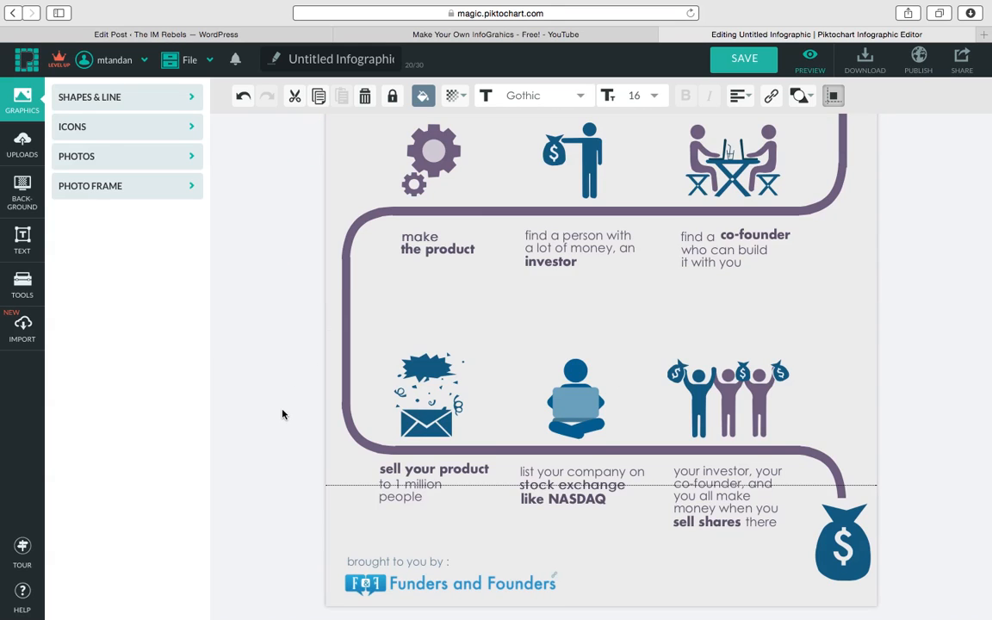
scroll(up, 3)
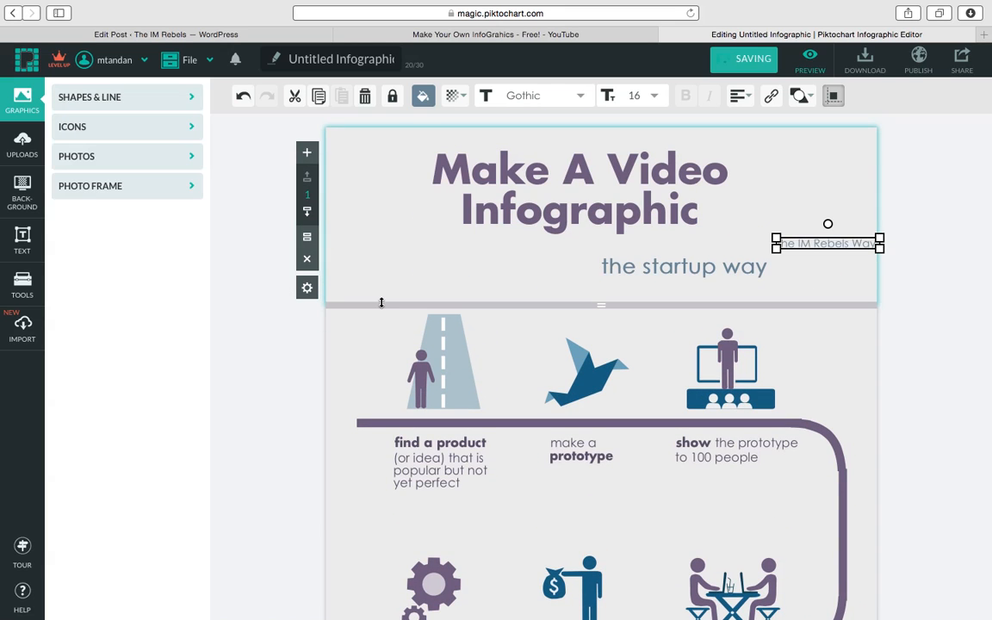
scroll(down, 3)
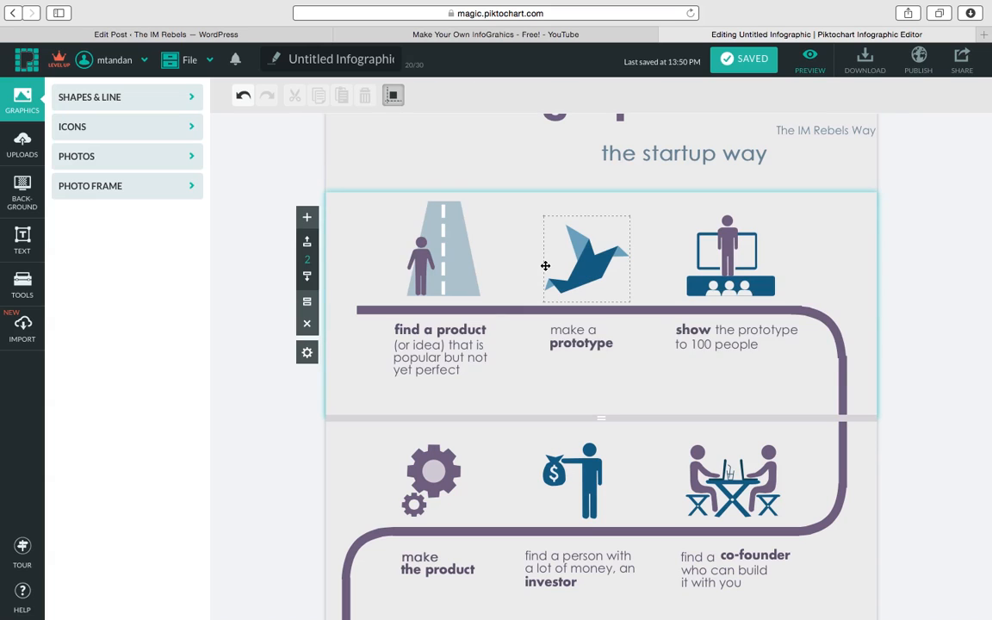
mouse_move(308, 324)
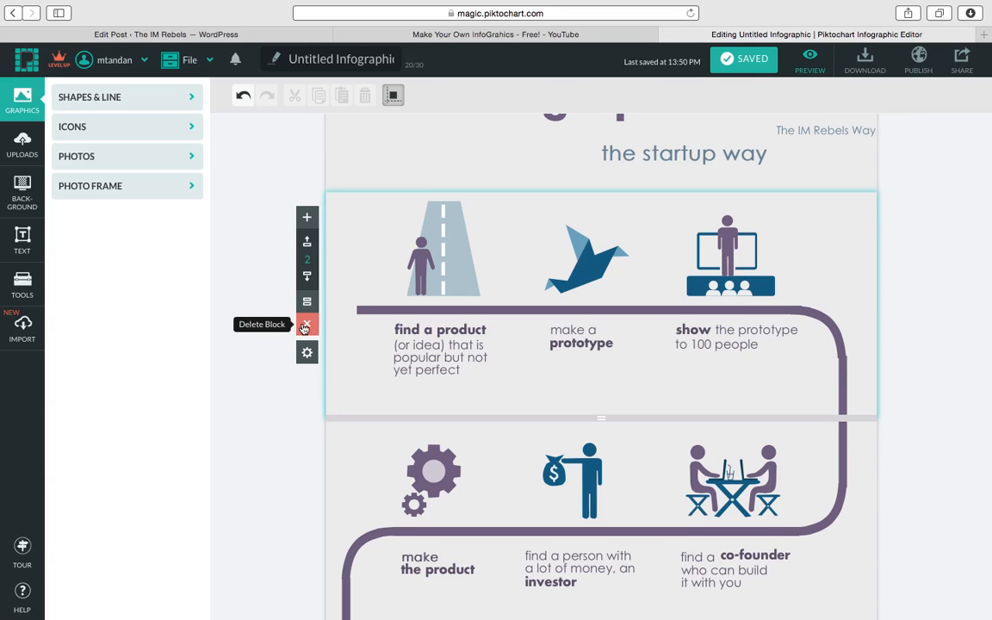
click(307, 325)
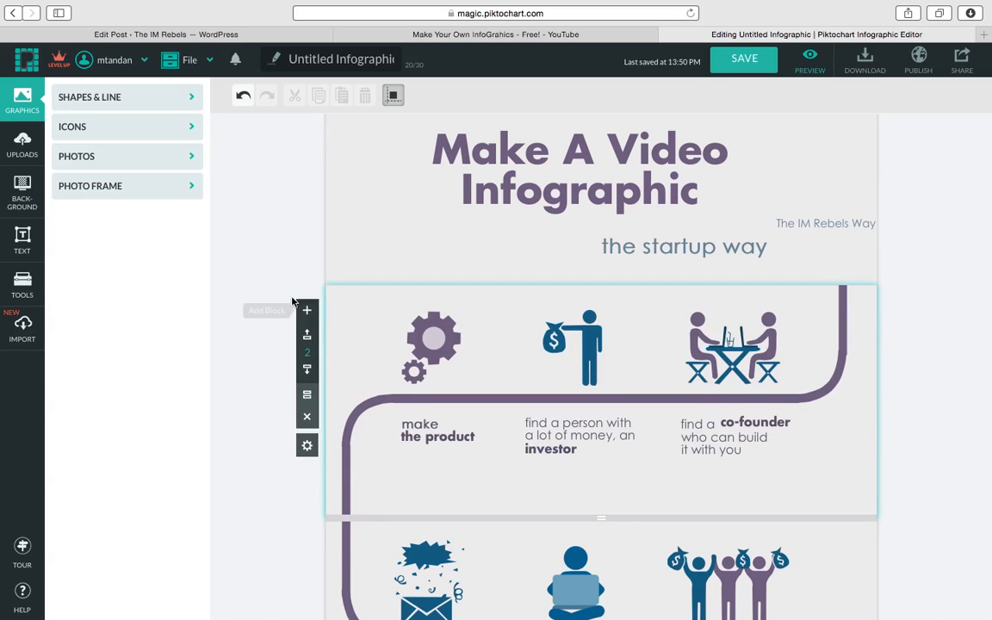
mouse_move(308, 311)
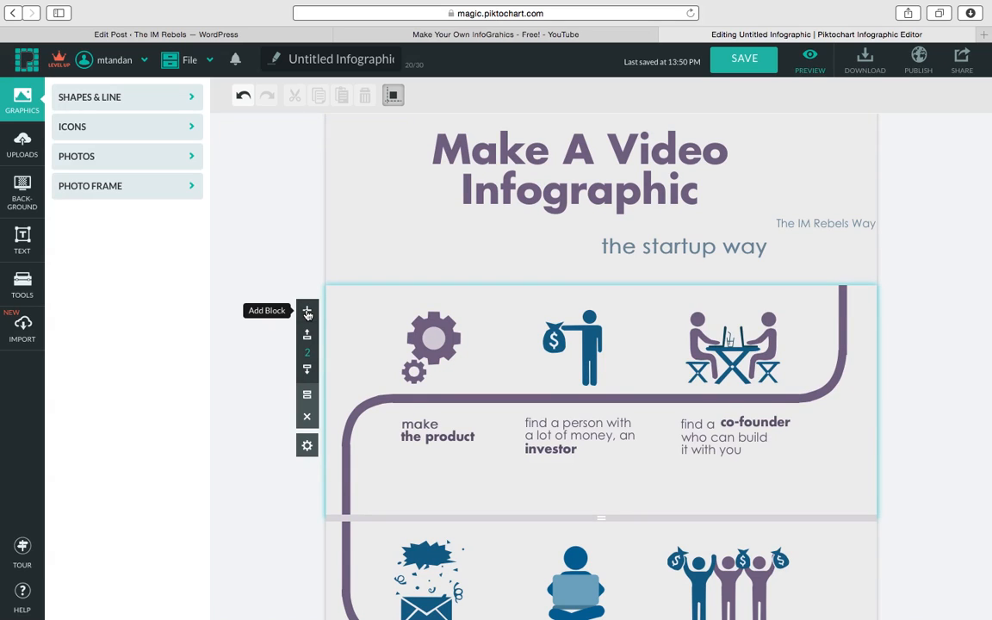
Step: Delete the 'make the product' and investor row, leaving an empty block
scroll(down, 3)
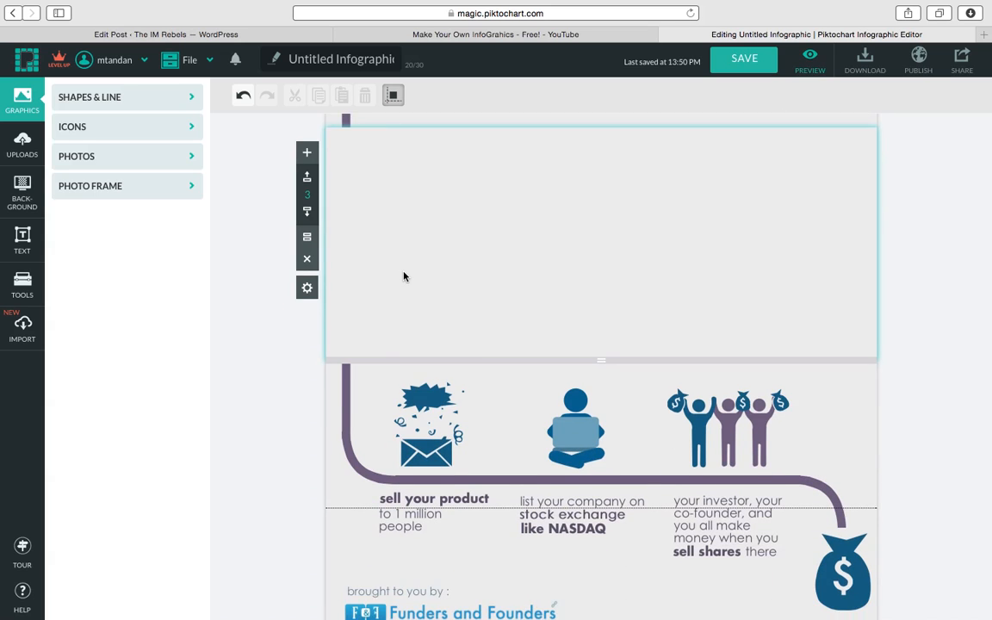
scroll(down, 3)
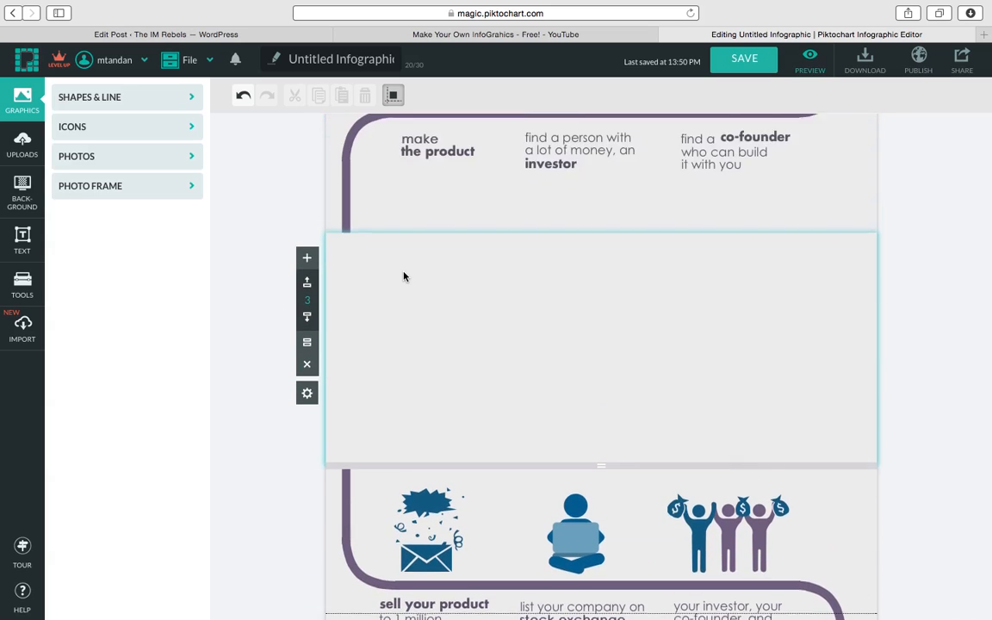
scroll(up, 3)
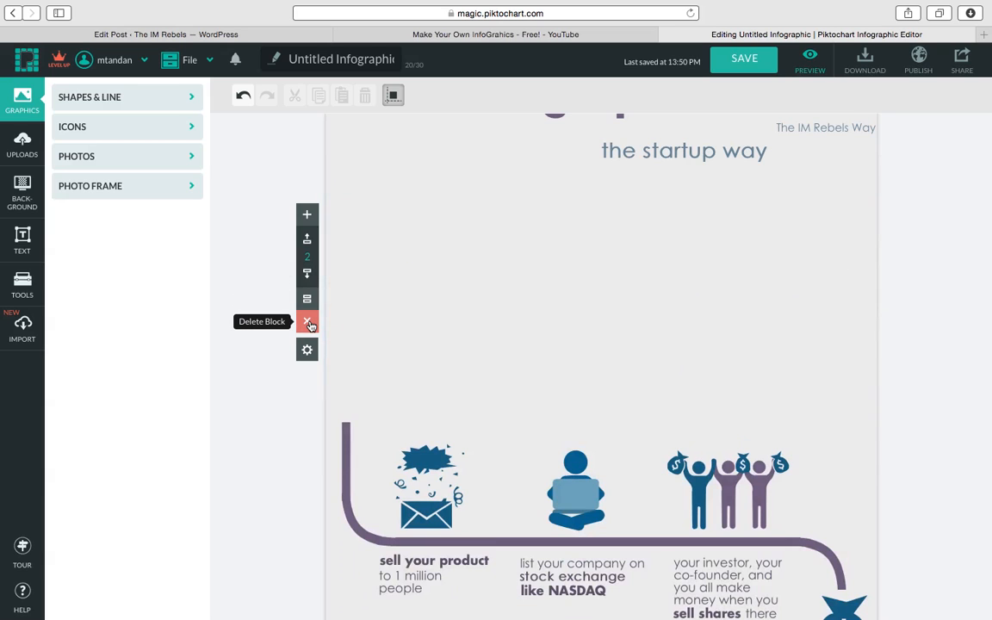
click(308, 321)
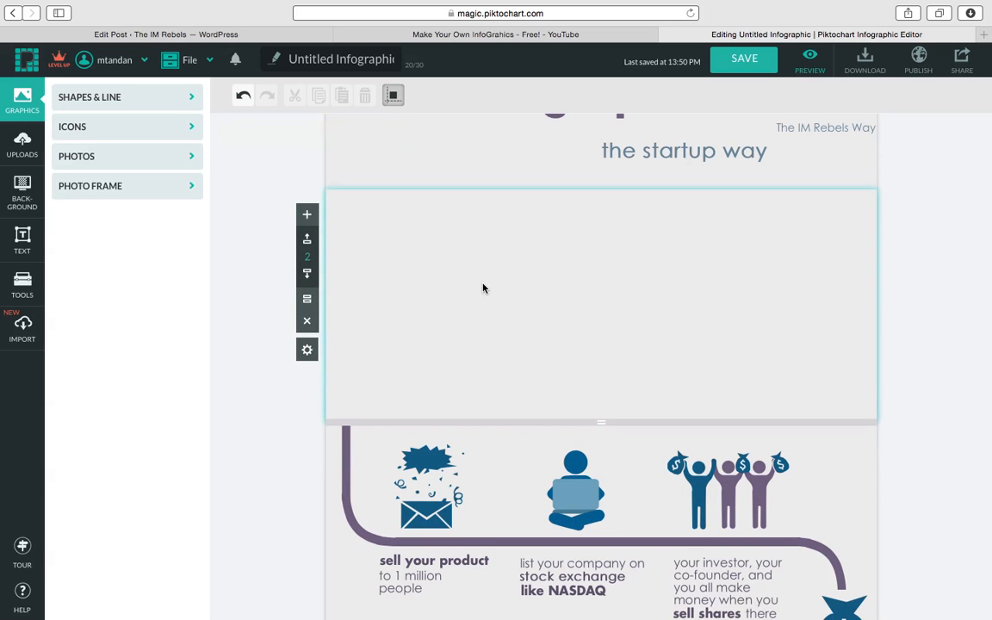
mouse_move(149, 277)
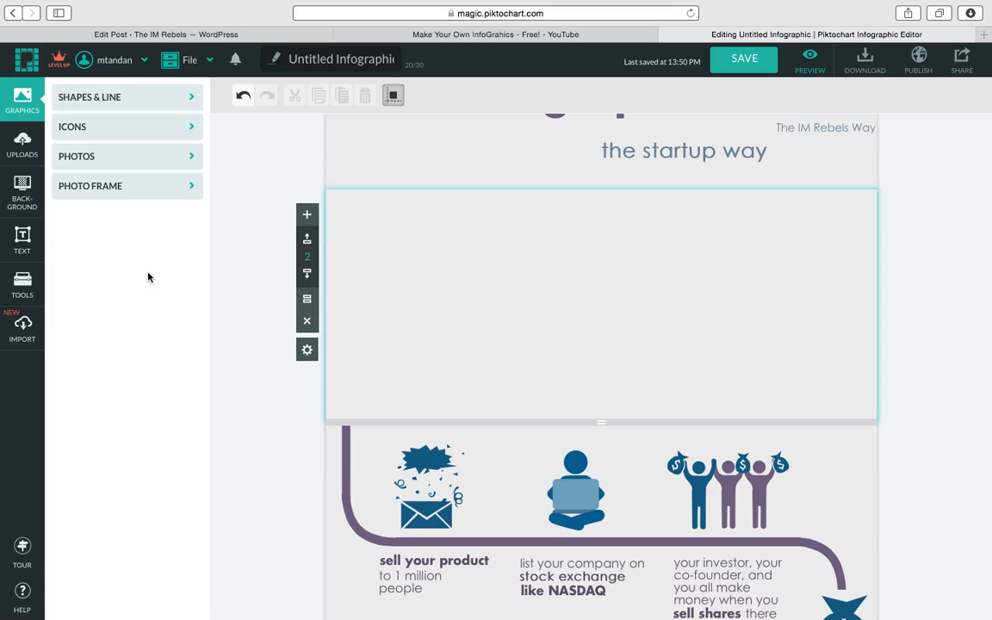
mouse_move(84, 273)
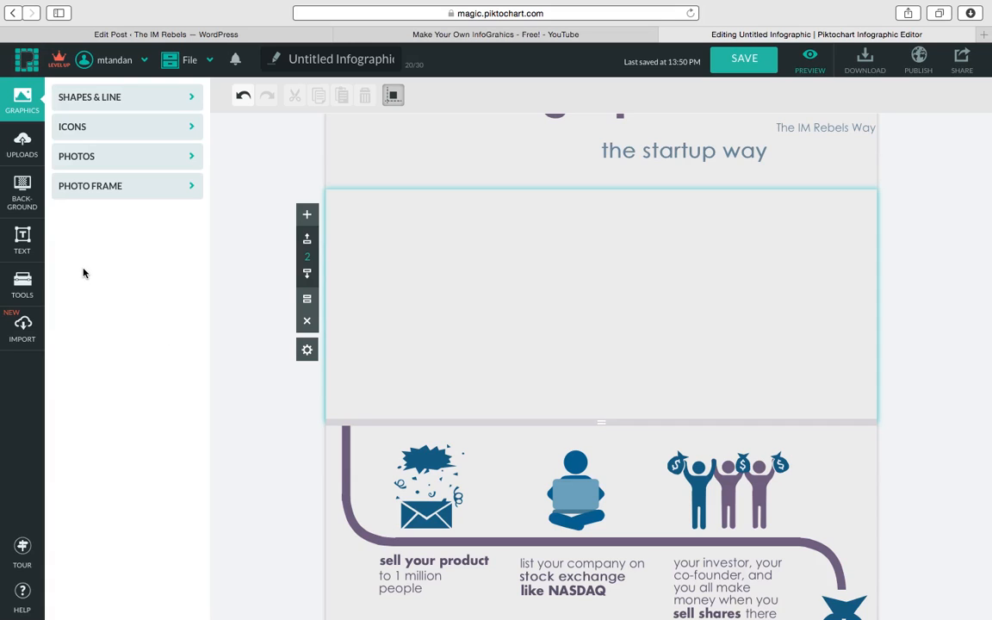
Step: Show the Videos tool's empty YouTube/Vimeo Video URL field from the Tools sidebar
click(23, 284)
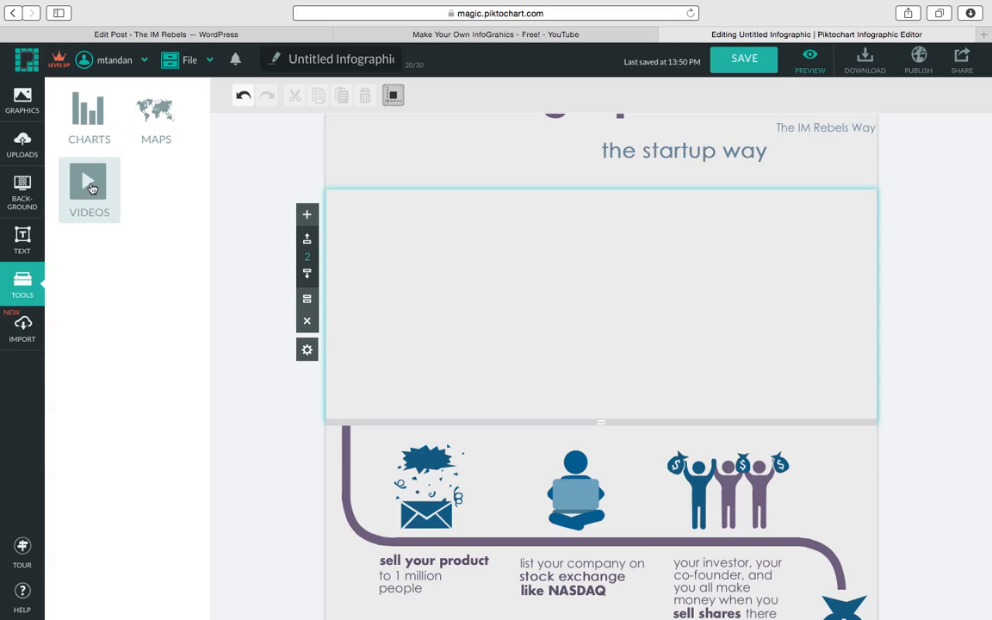
click(89, 181)
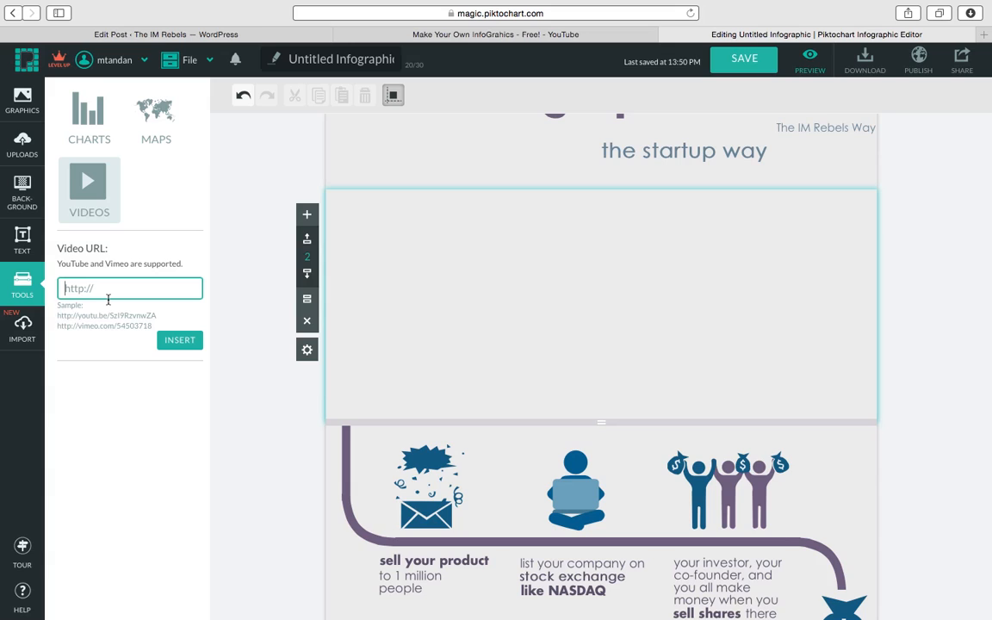
mouse_move(314, 158)
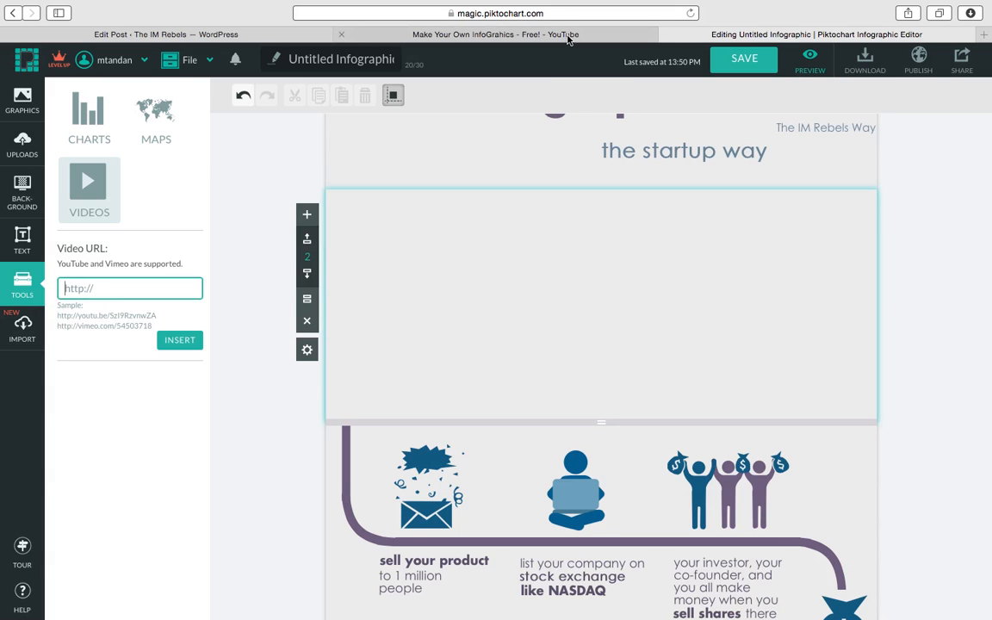
mouse_move(503, 36)
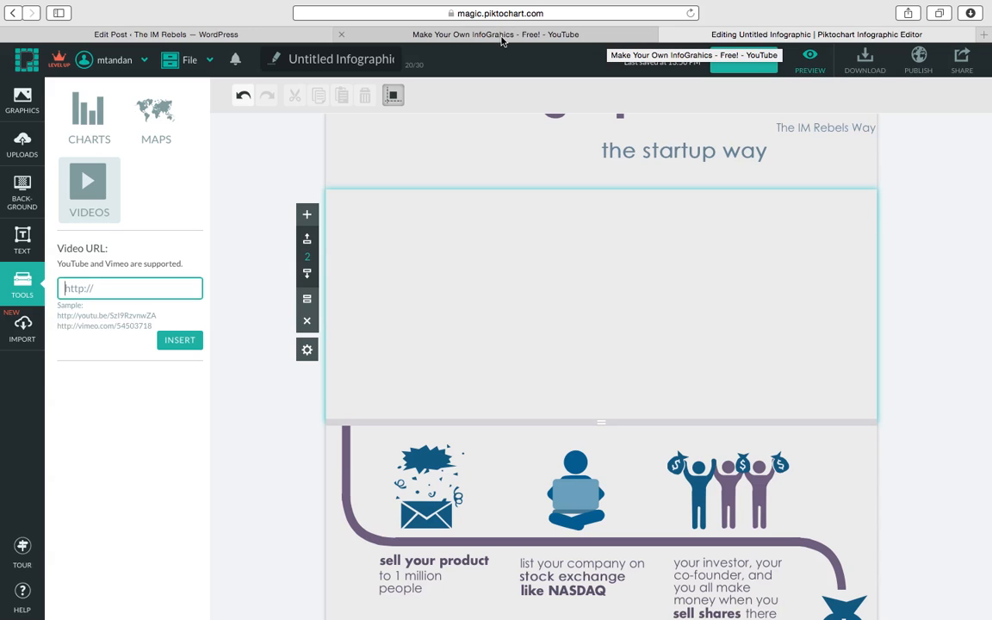
Step: Copy the 'Make Your Own InfoGrahics - Free!' video URL from the YouTube address bar
click(495, 35)
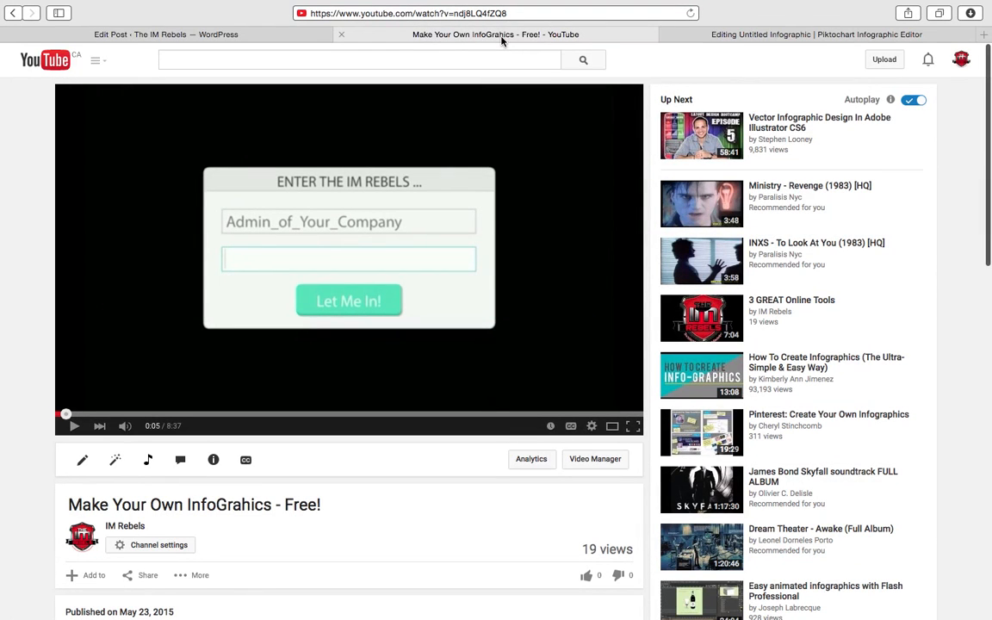
mouse_move(465, 9)
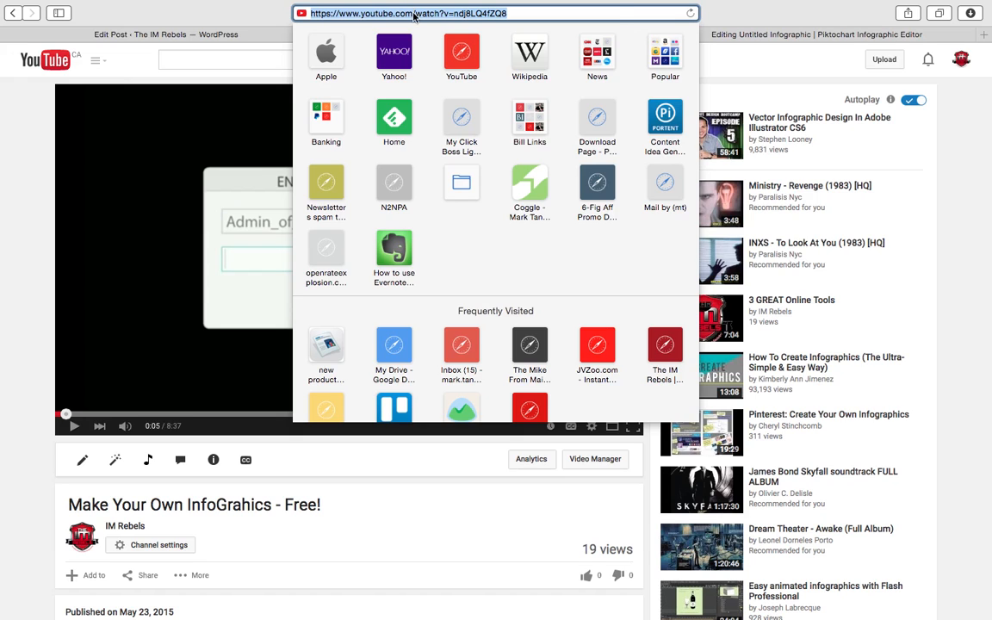
right_click(414, 13)
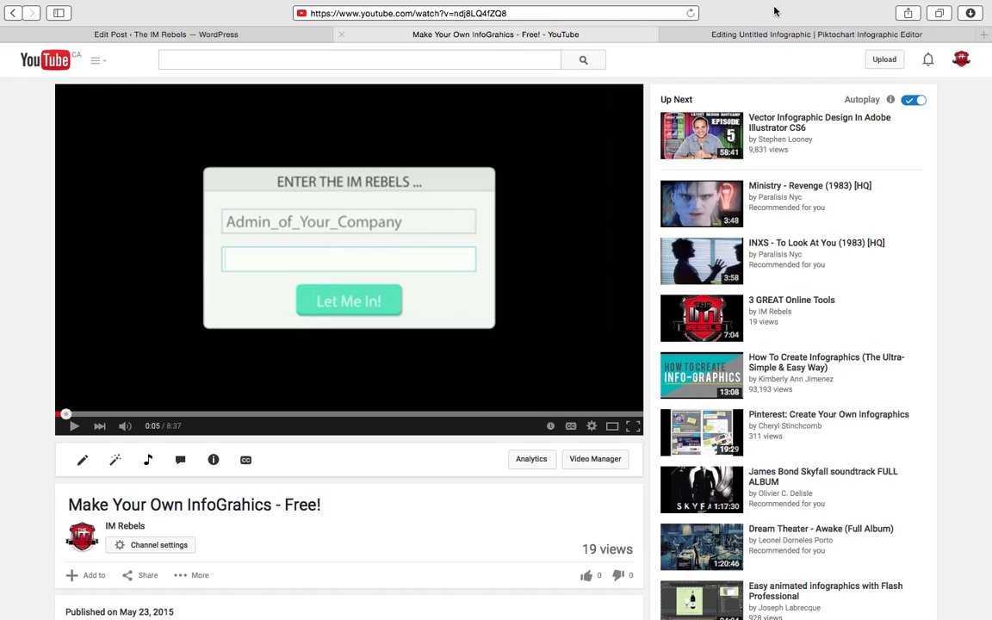
click(816, 34)
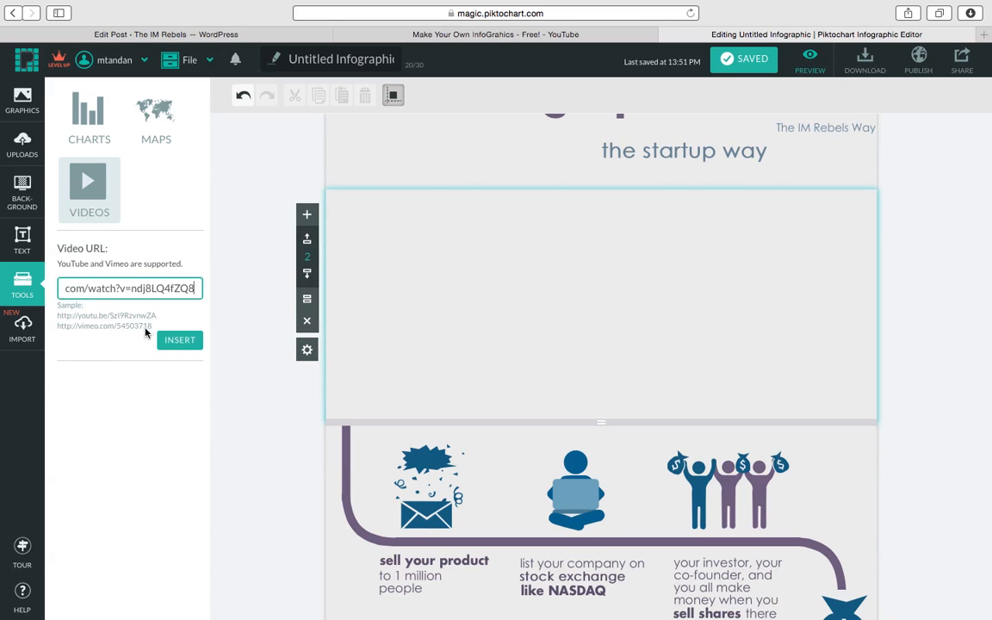
Step: Insert the pasted YouTube video and shrink it to sit centred below the title
click(180, 339)
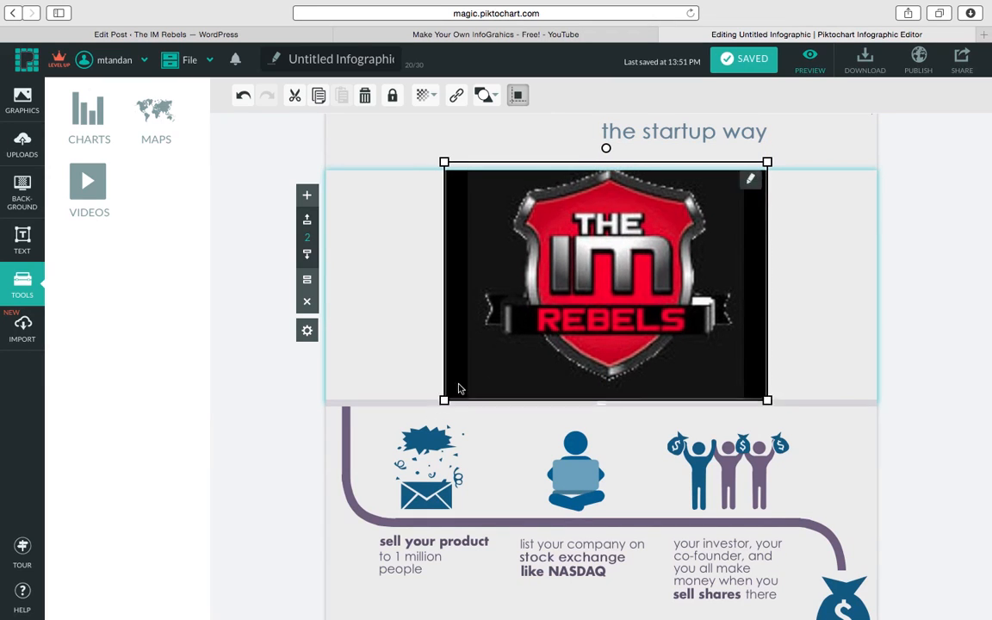
drag(605, 289, 624, 267)
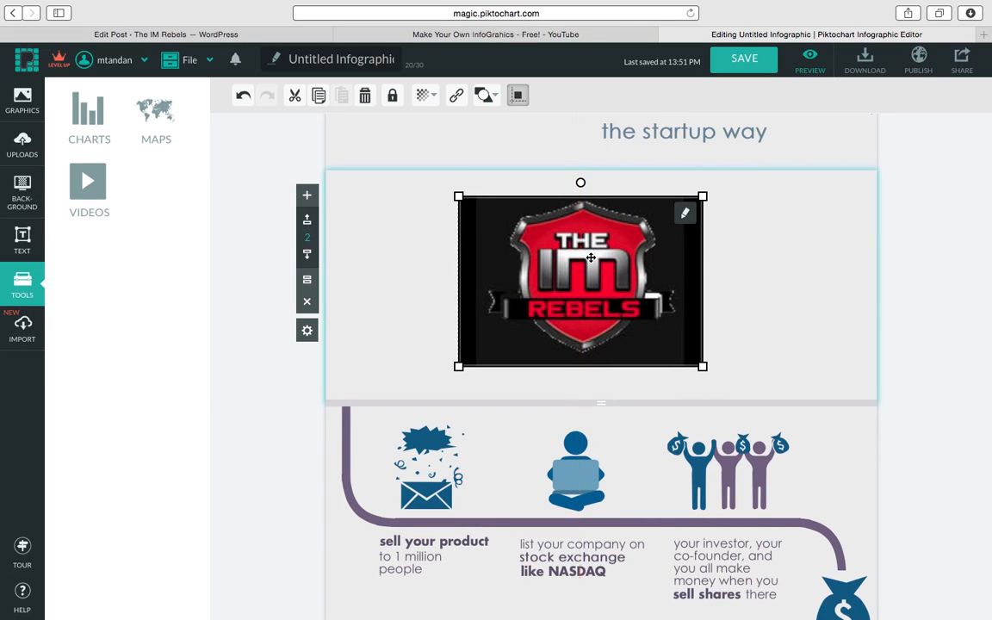
mouse_move(777, 292)
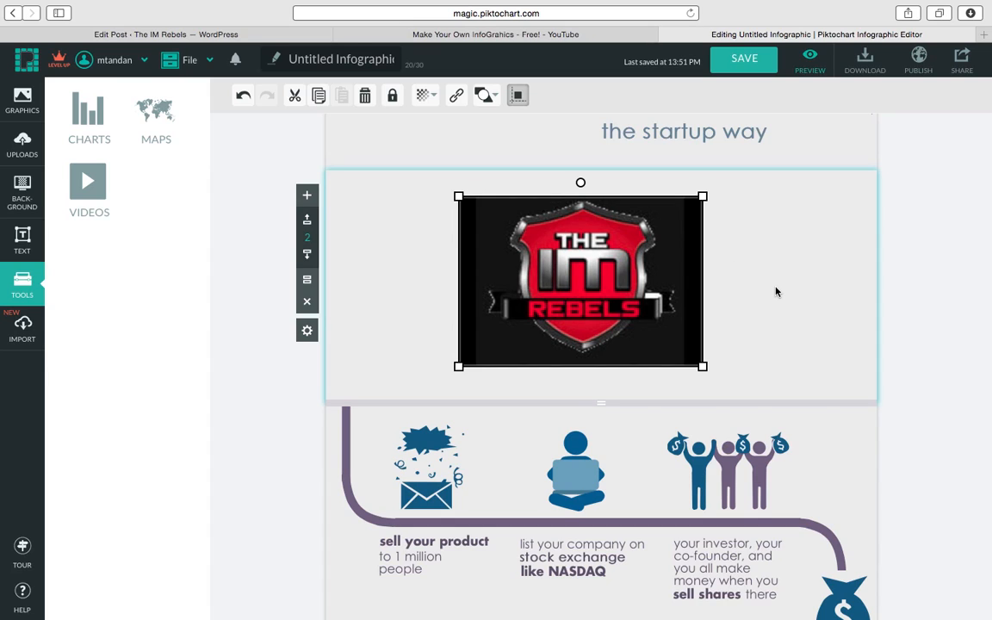
mouse_move(236, 374)
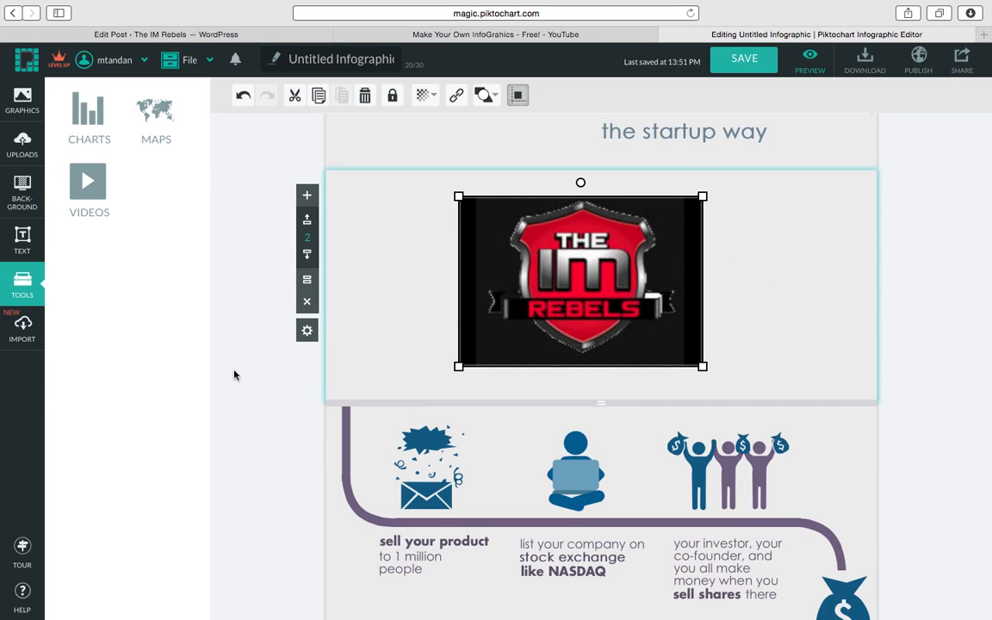
click(237, 366)
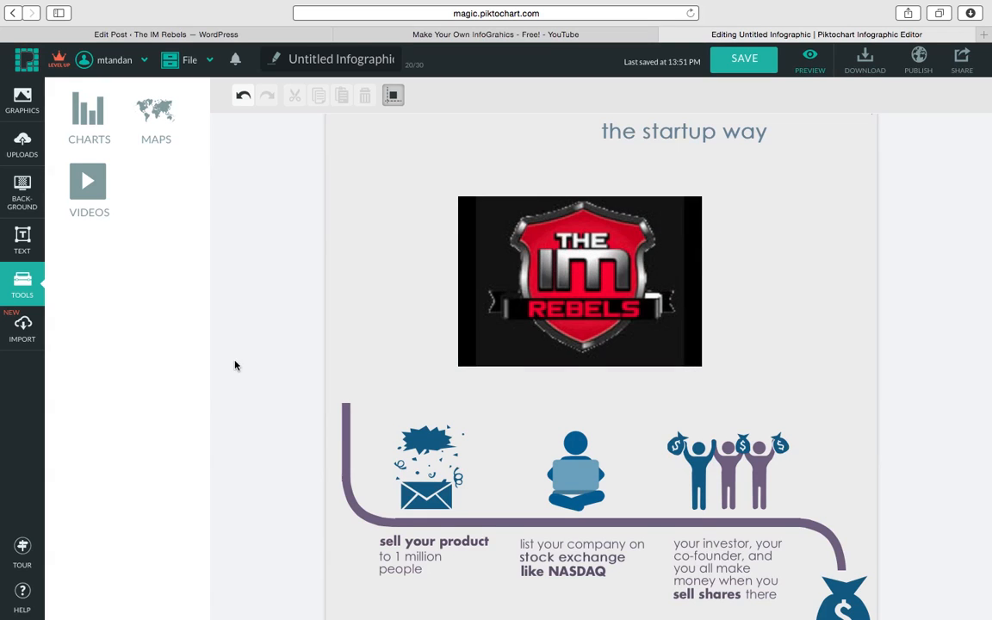
scroll(down, 3)
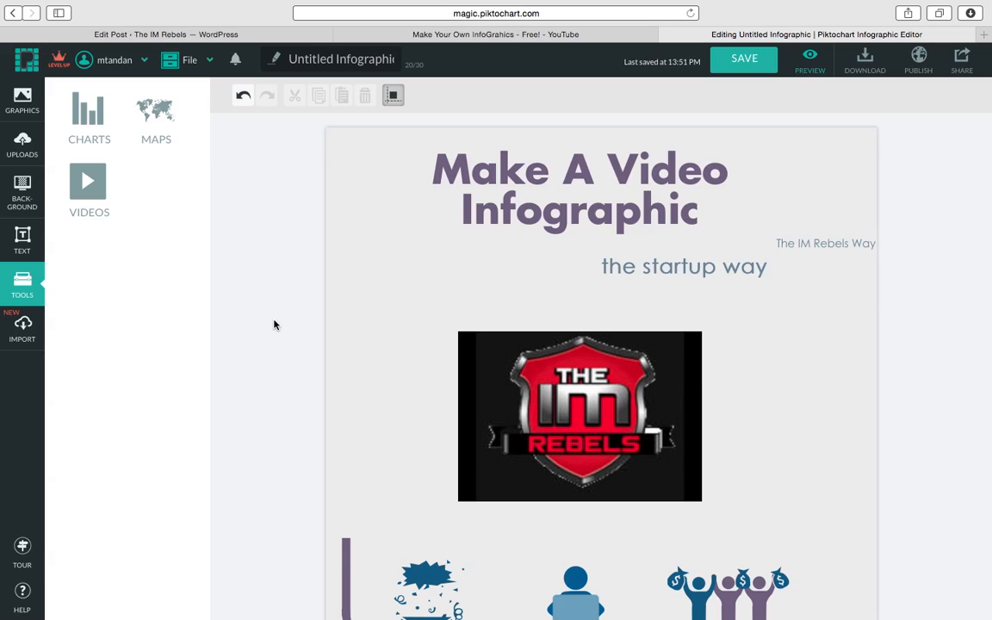
mouse_move(803, 131)
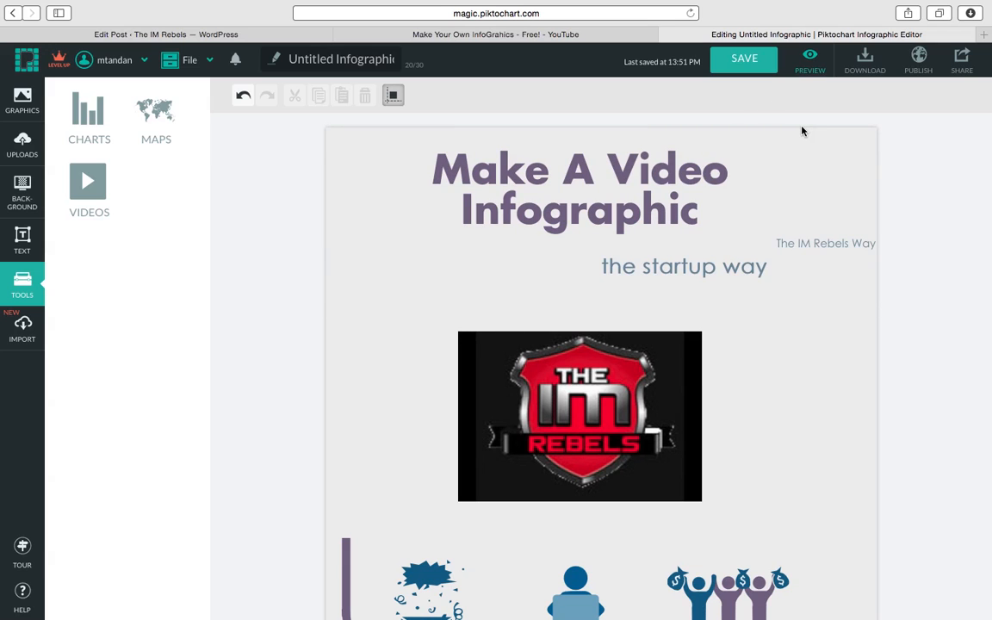
Step: Save and publish the infographic publicly, then copy its script embed code
click(743, 59)
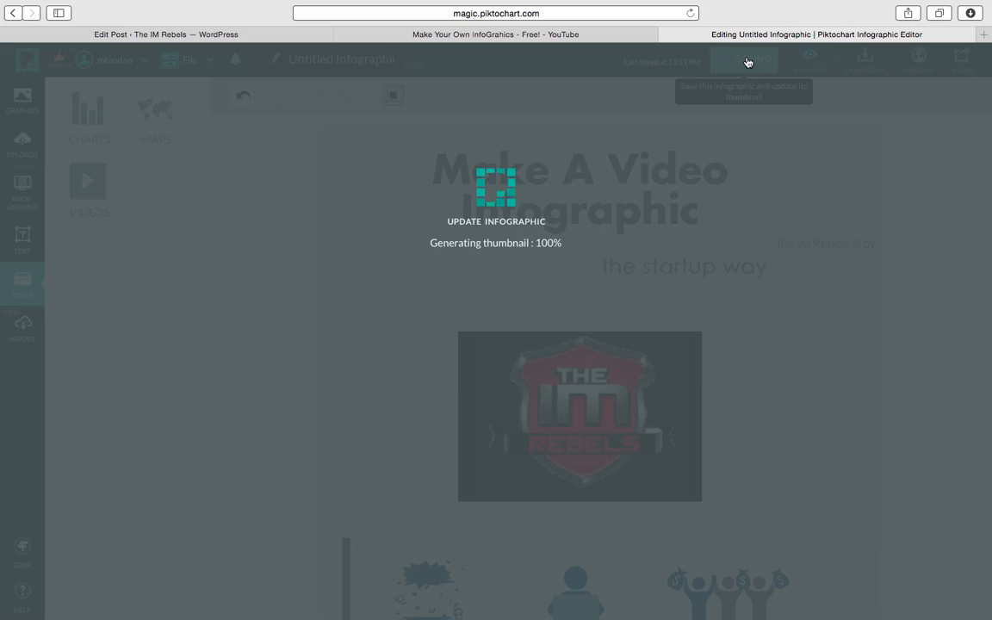
click(744, 60)
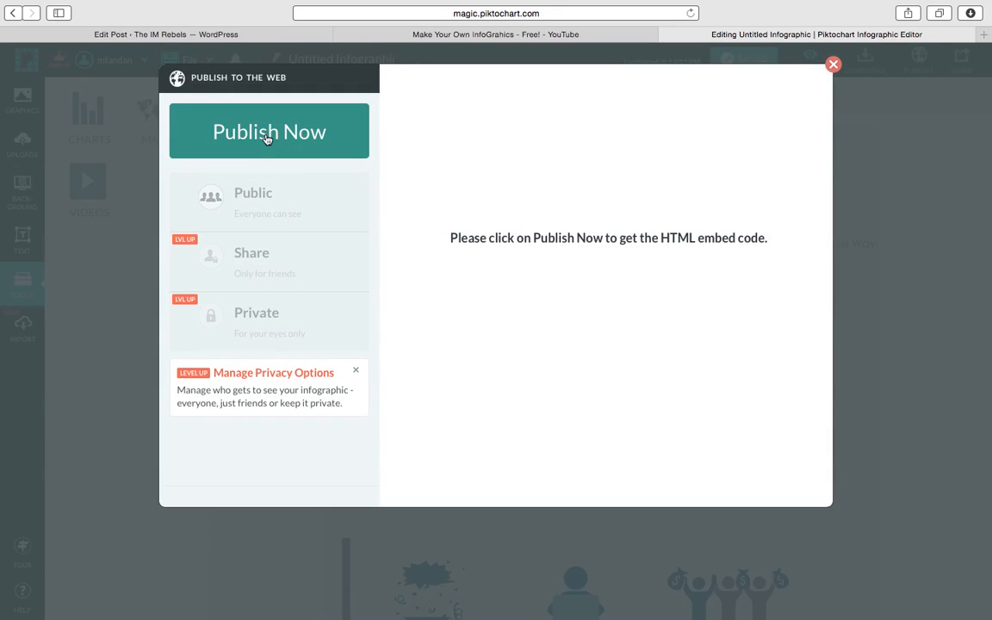
click(268, 131)
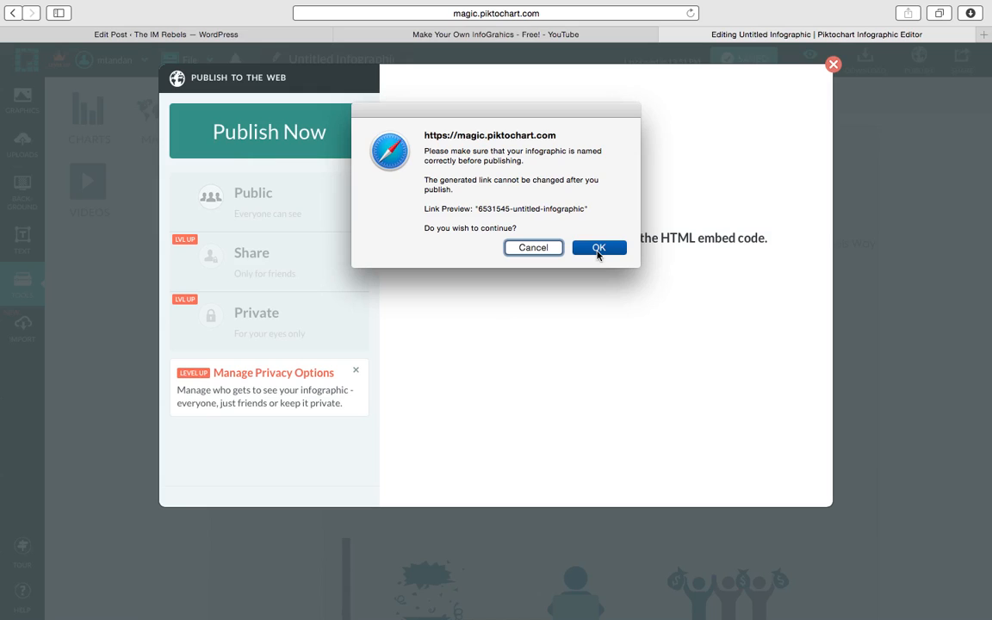
click(599, 248)
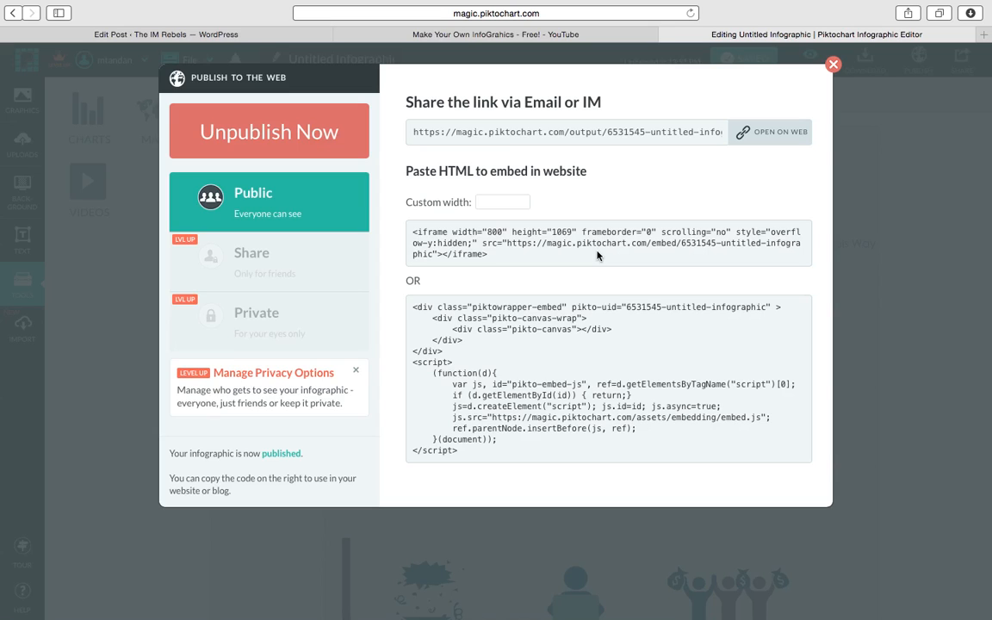
triple_click(603, 379)
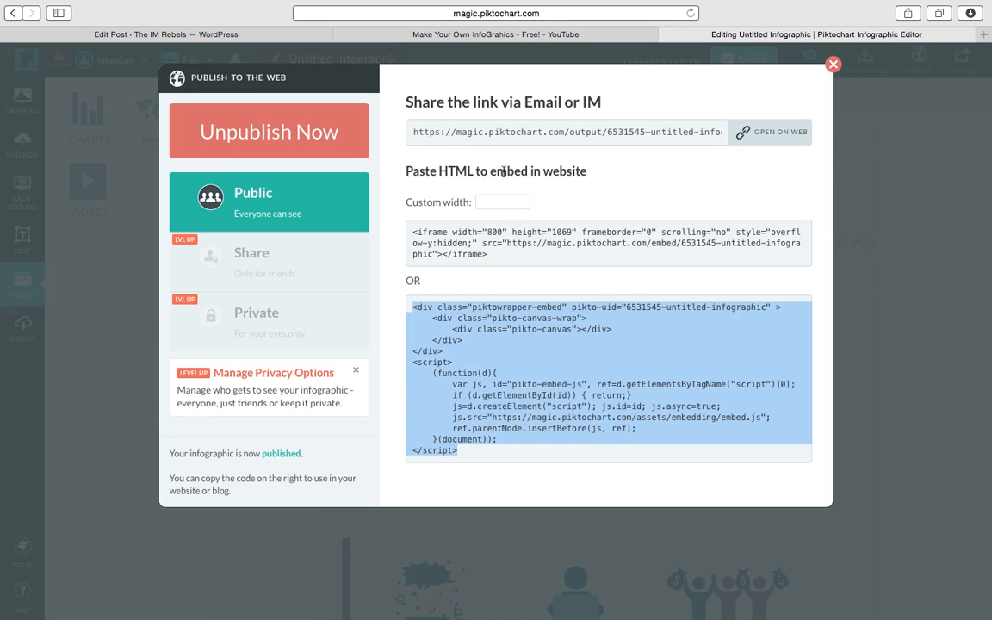
click(832, 64)
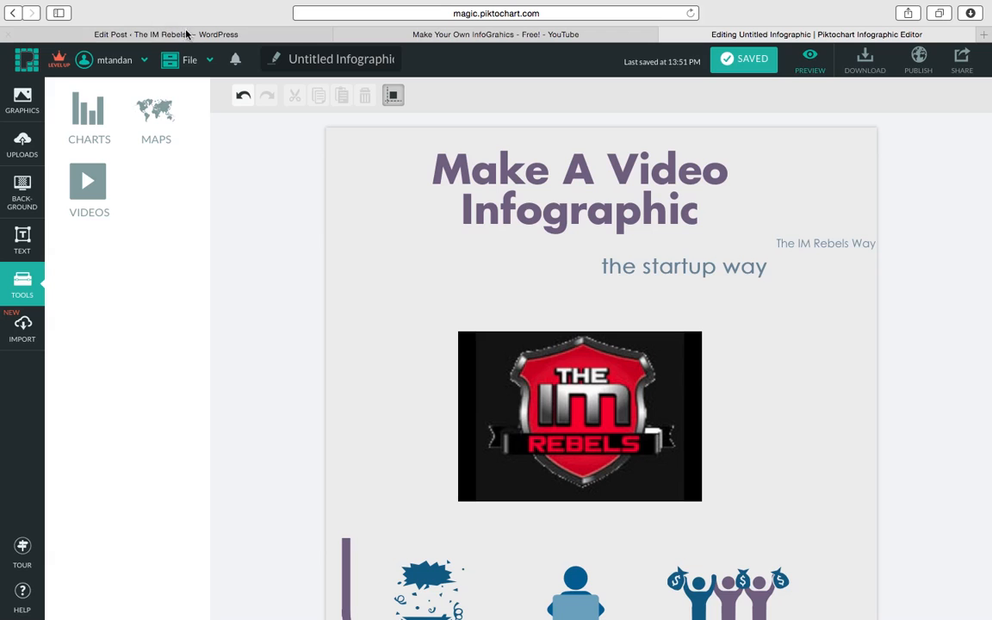
Step: Paste the Piktochart embed code onto the last line of the WordPress post's HTML
click(166, 34)
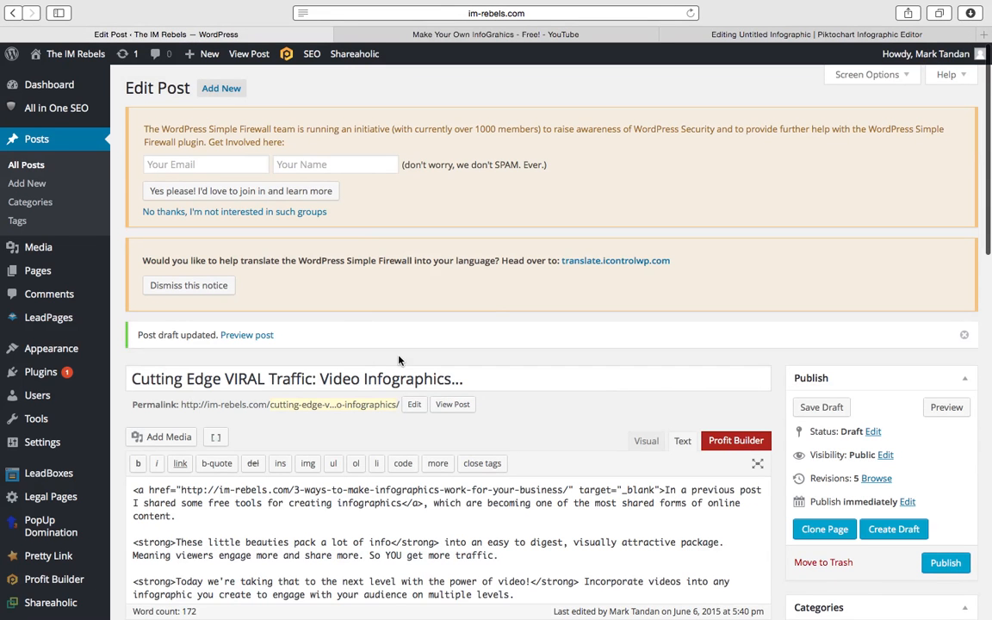
scroll(down, 3)
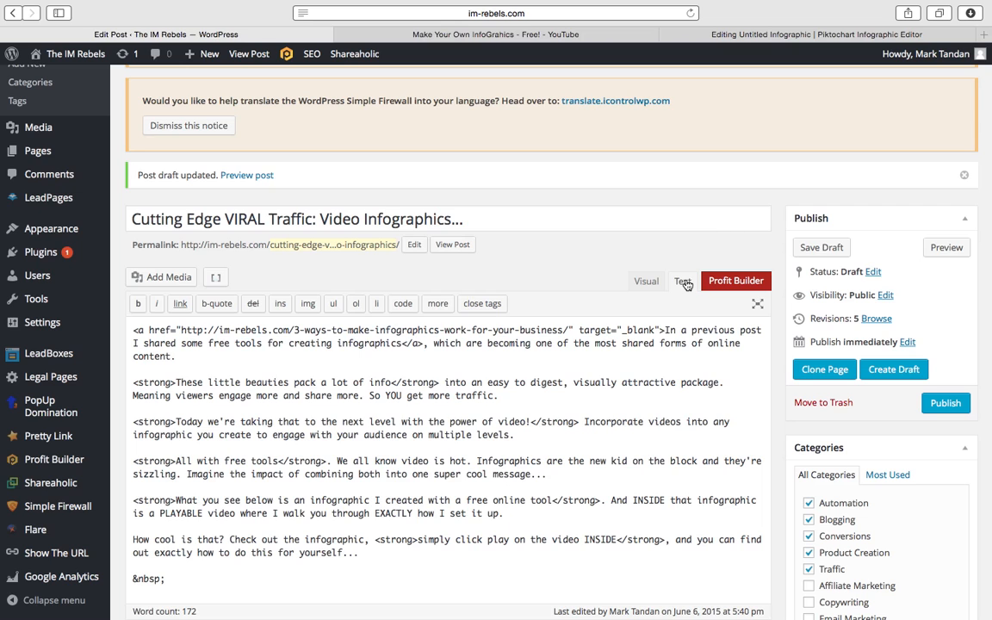
click(646, 281)
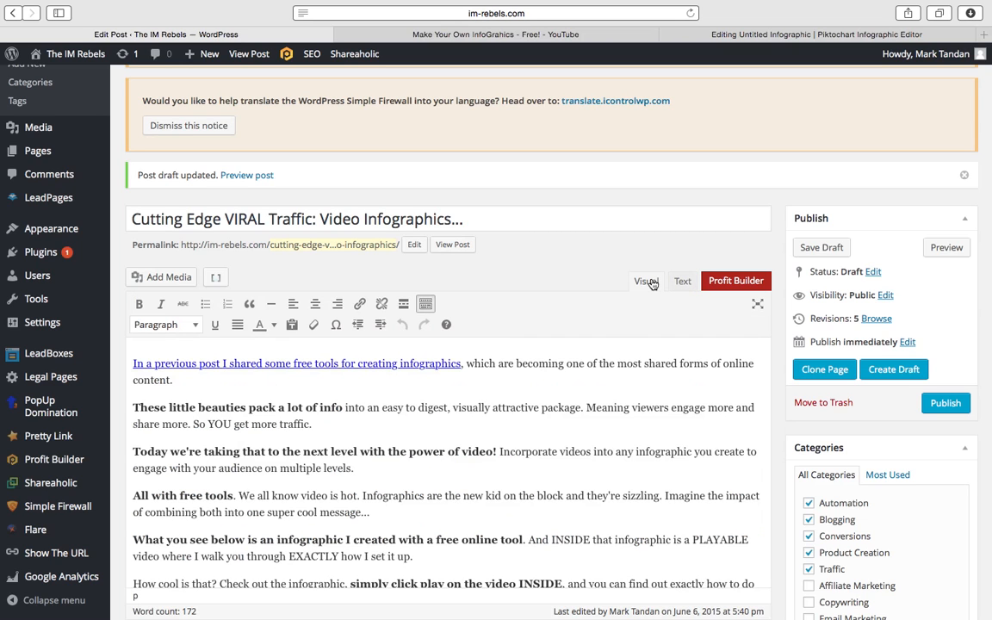
scroll(down, 3)
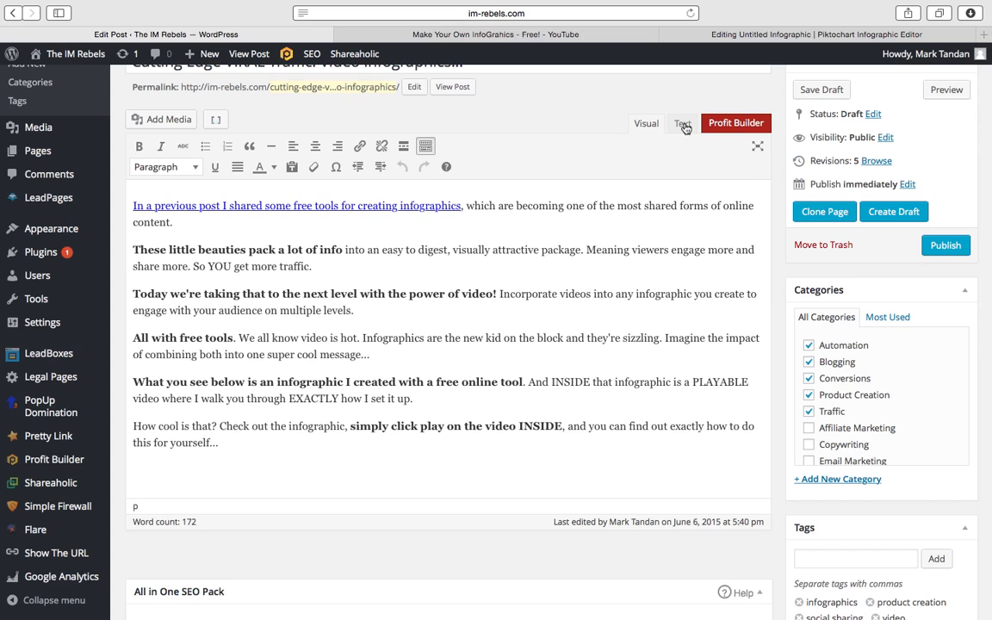
click(683, 123)
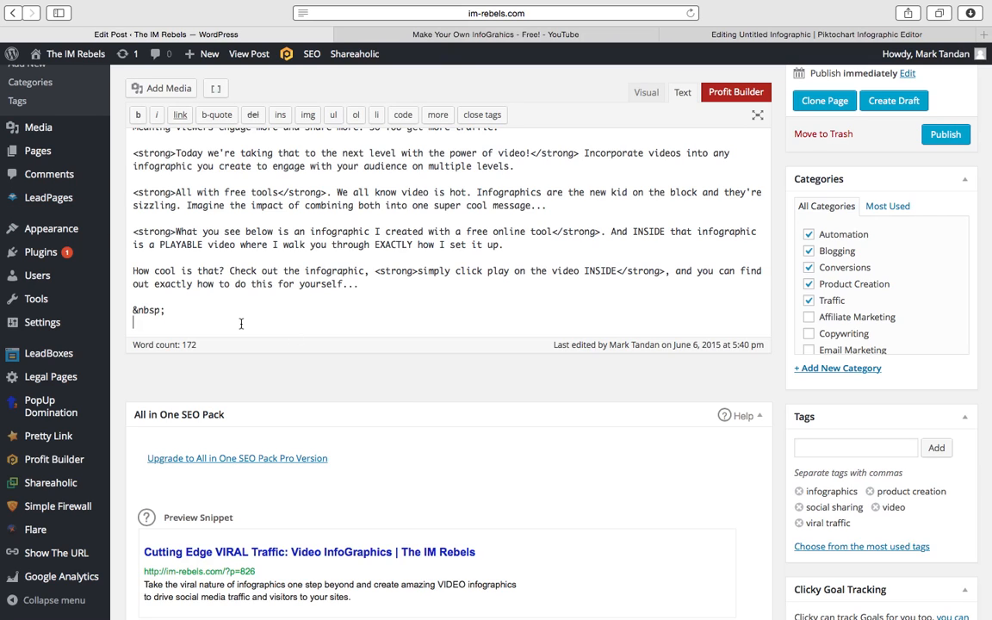
right_click(242, 310)
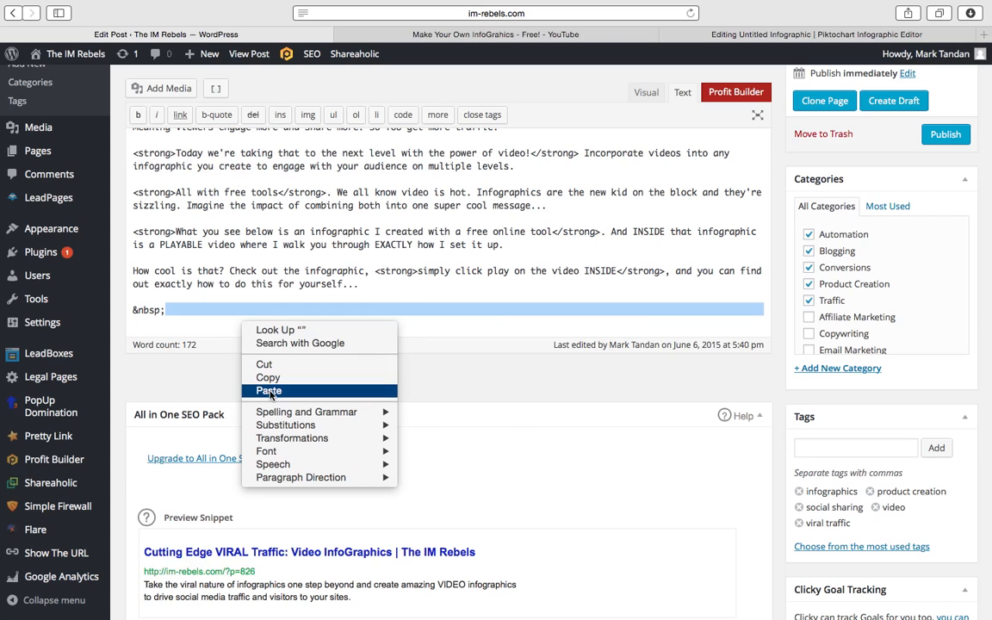
click(268, 391)
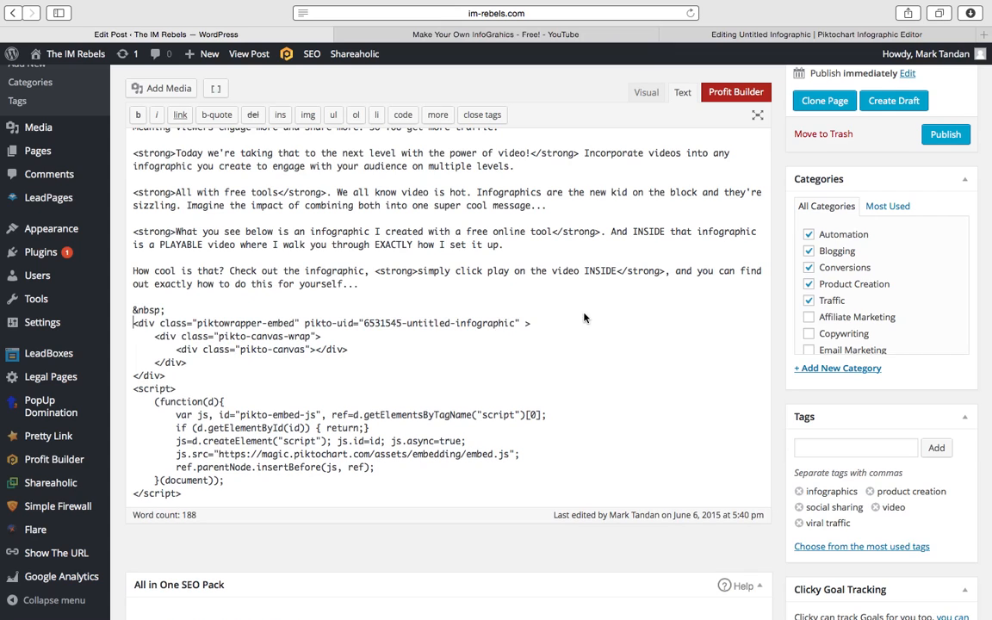
click(821, 262)
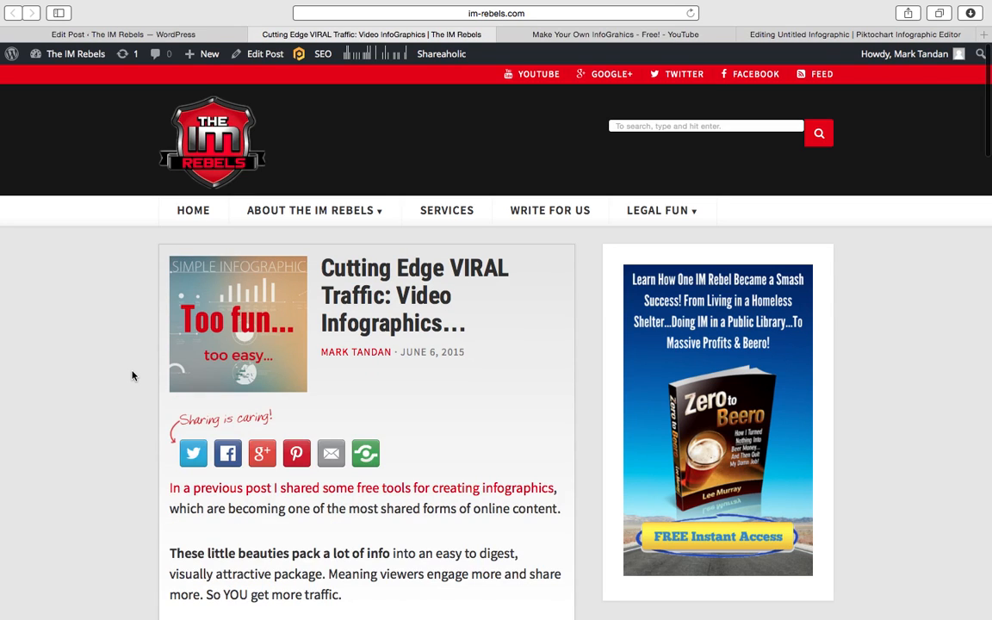
Step: Scroll the post preview to the infographic and pause its playing YouTube video
scroll(down, 3)
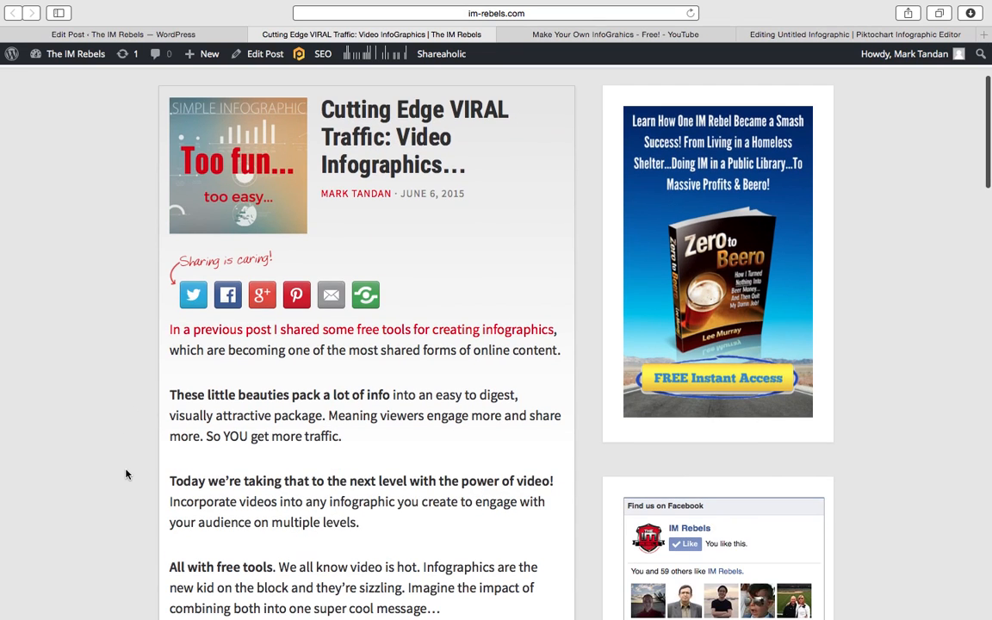
scroll(down, 3)
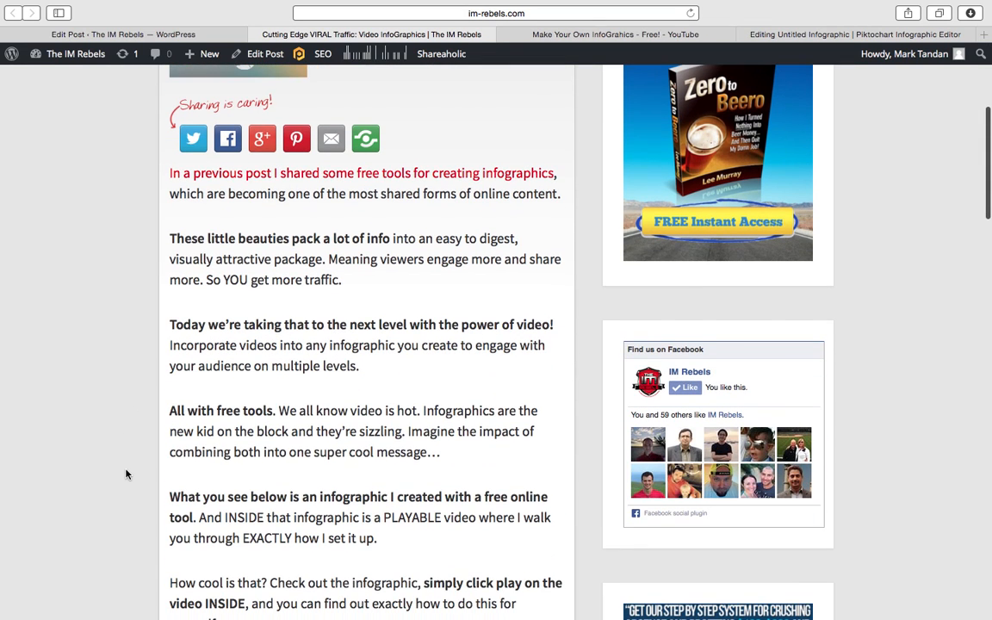
scroll(down, 3)
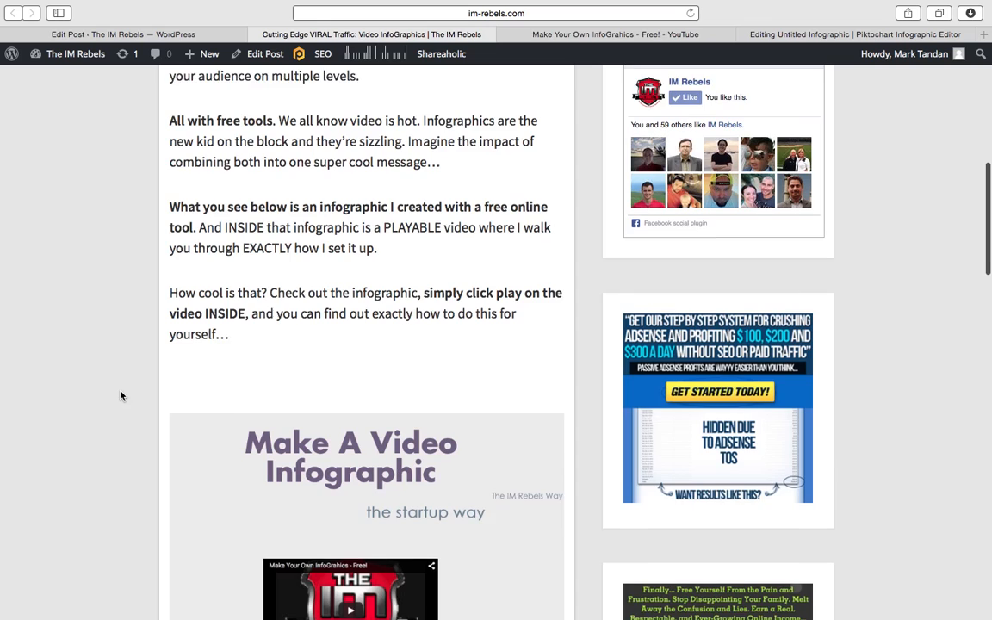
scroll(down, 3)
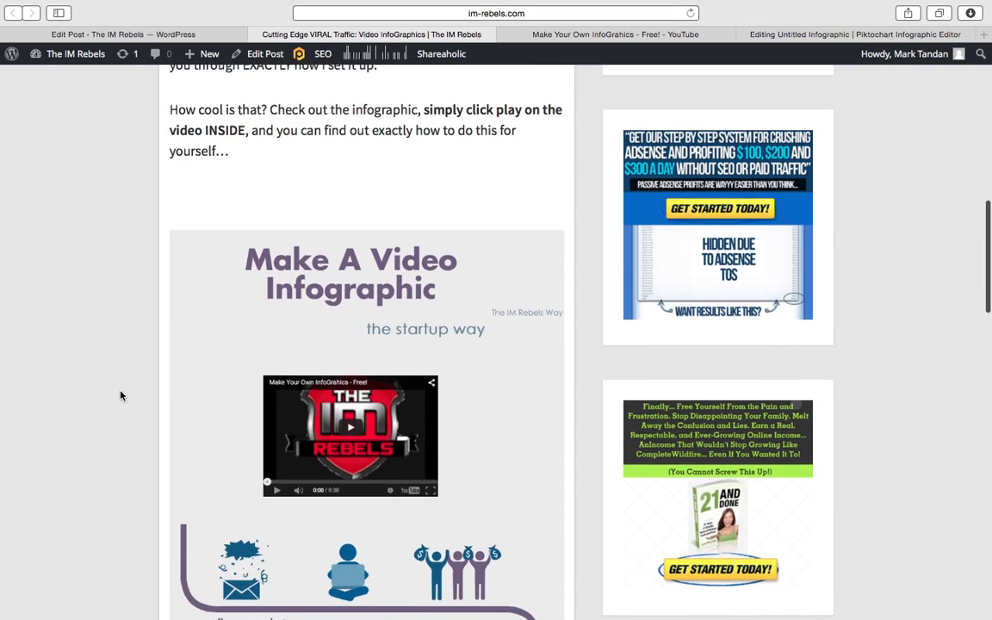
scroll(down, 3)
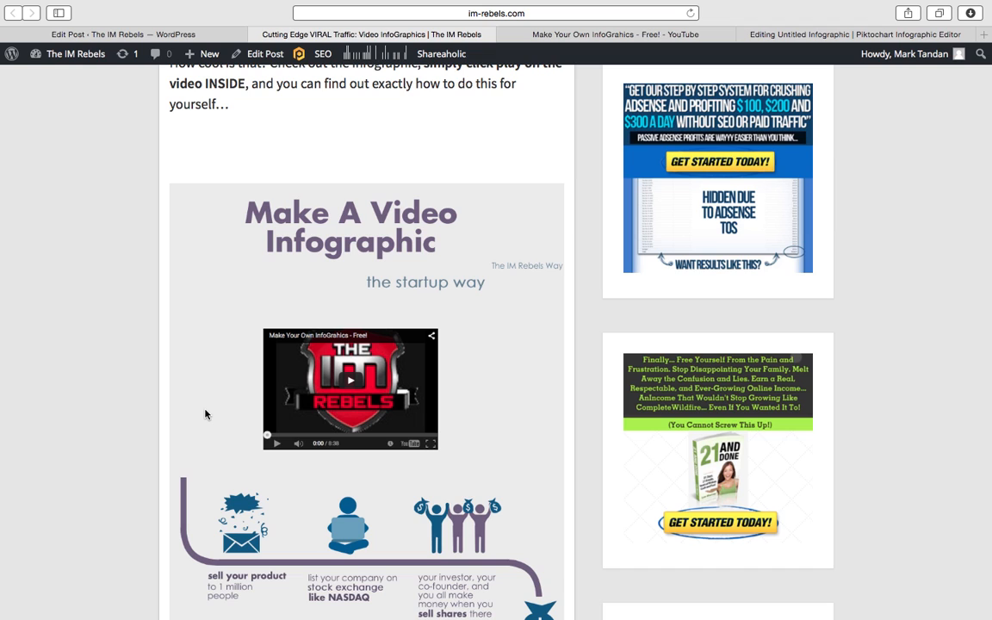
scroll(down, 3)
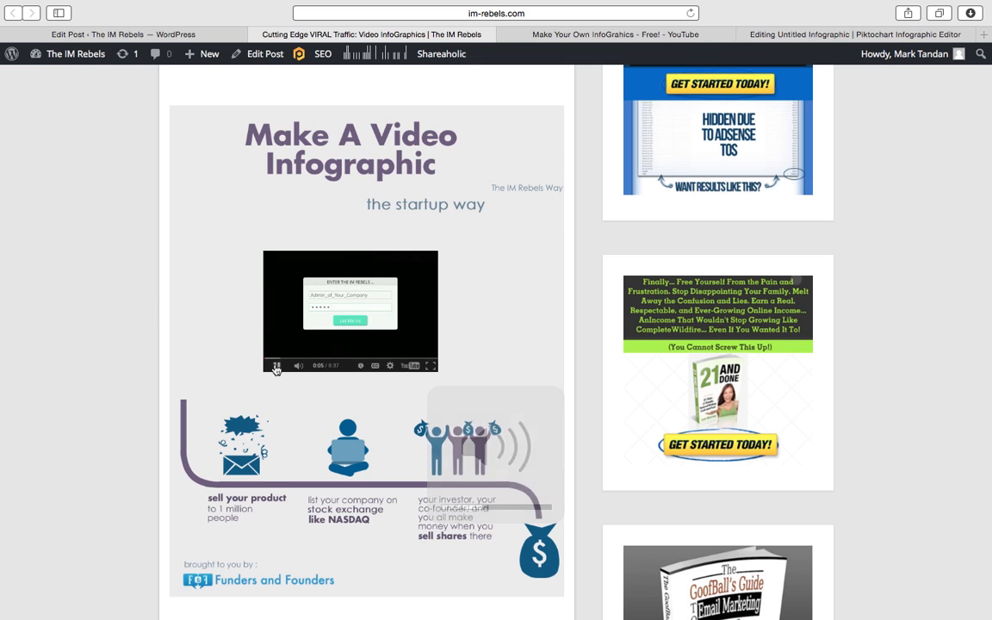
click(277, 366)
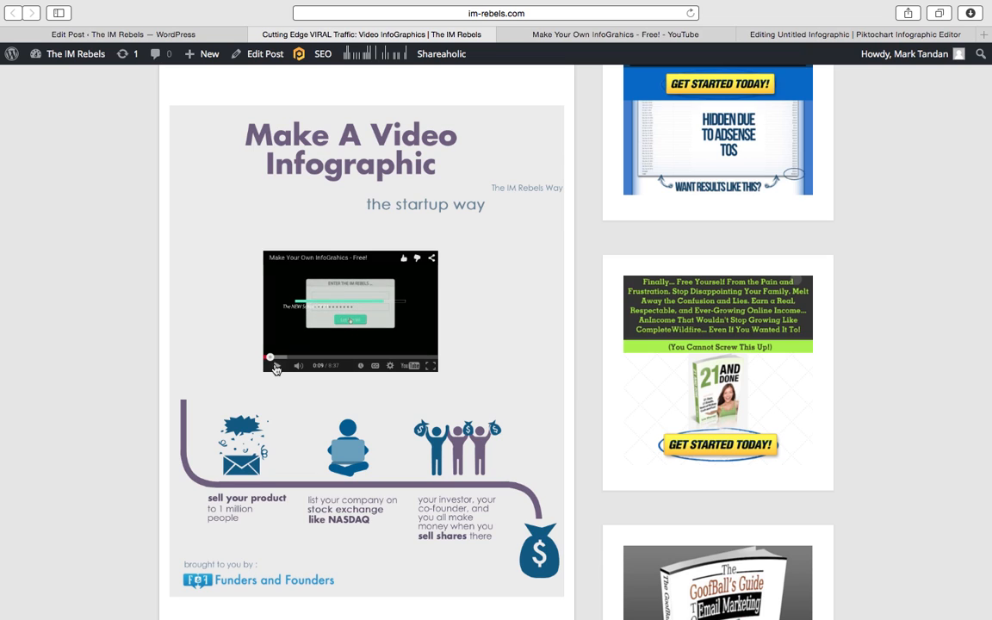
mouse_move(211, 280)
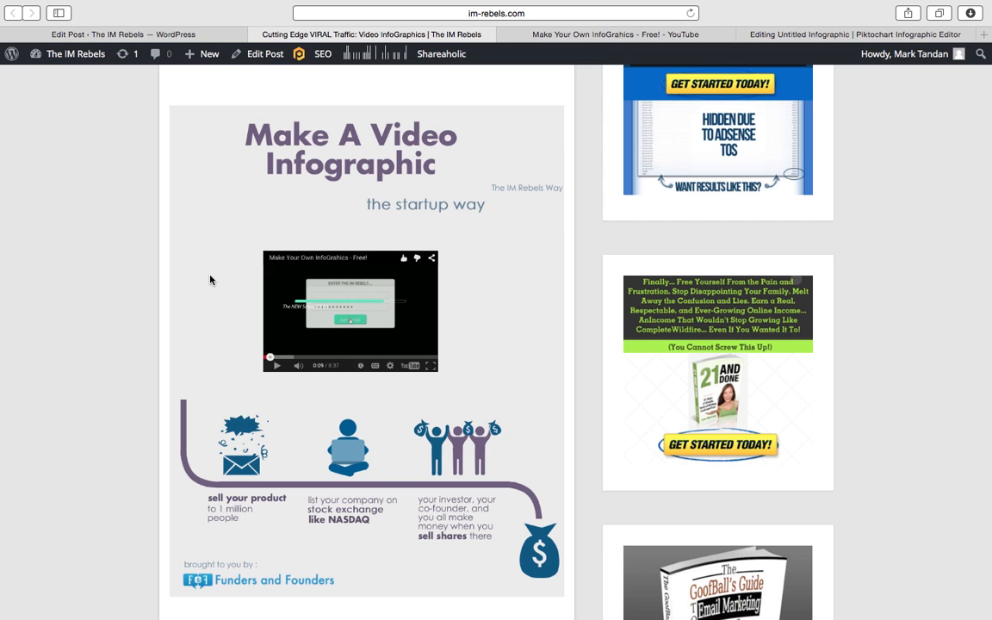
scroll(up, 3)
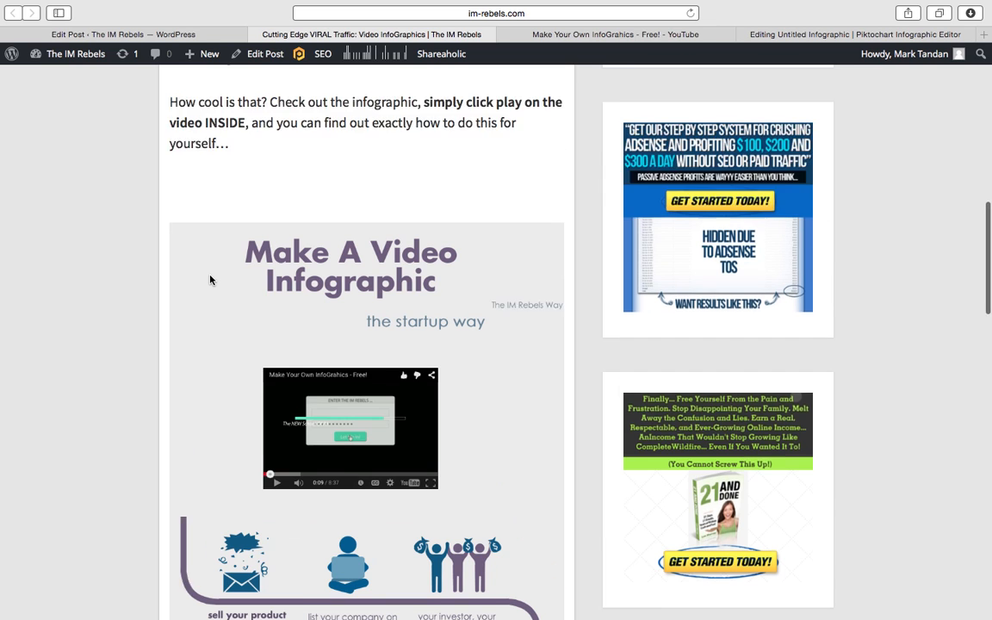
scroll(up, 3)
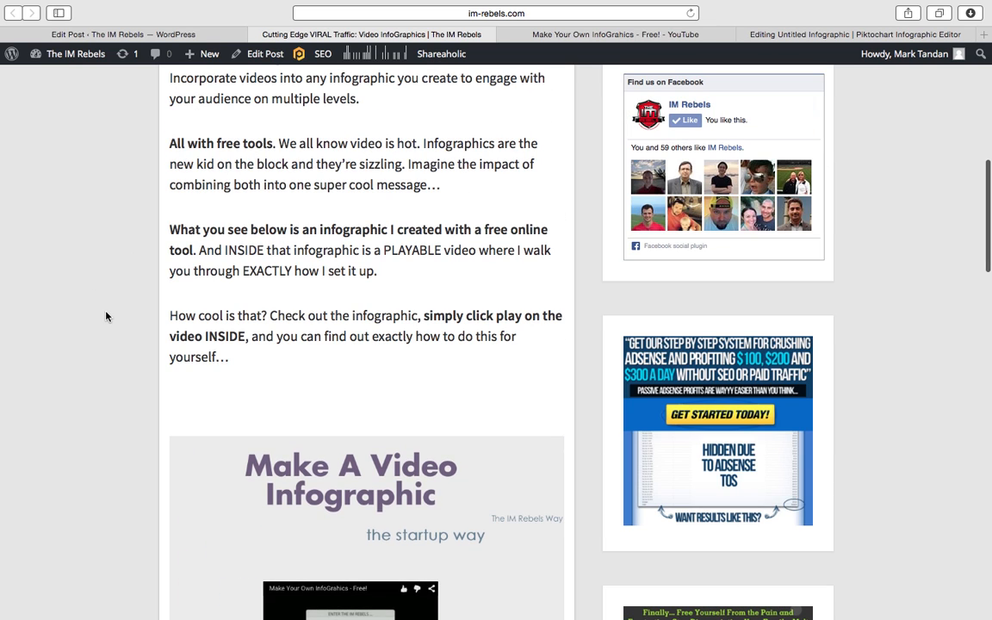
scroll(down, 3)
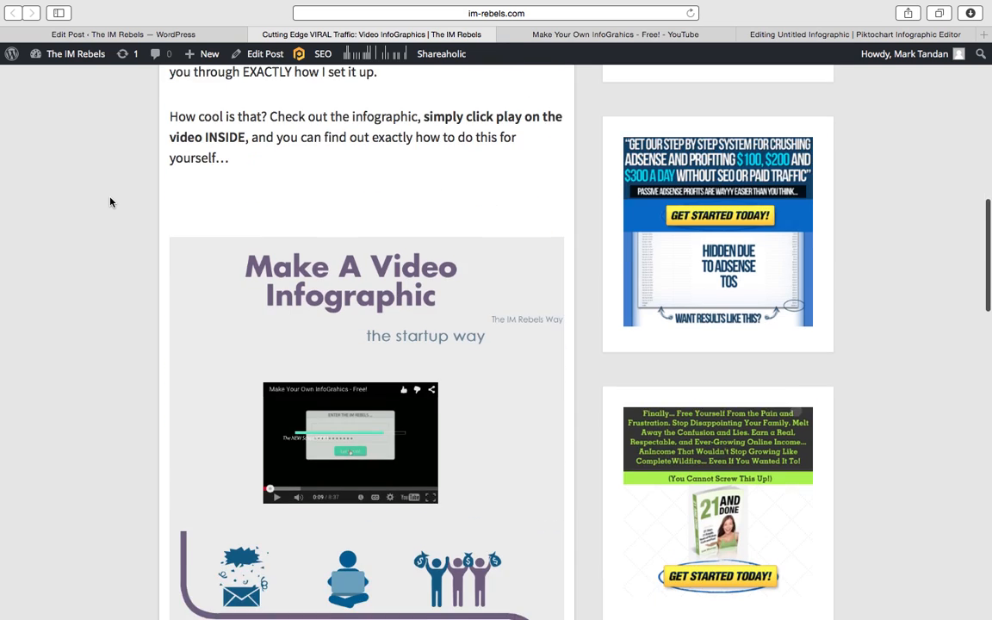
scroll(down, 3)
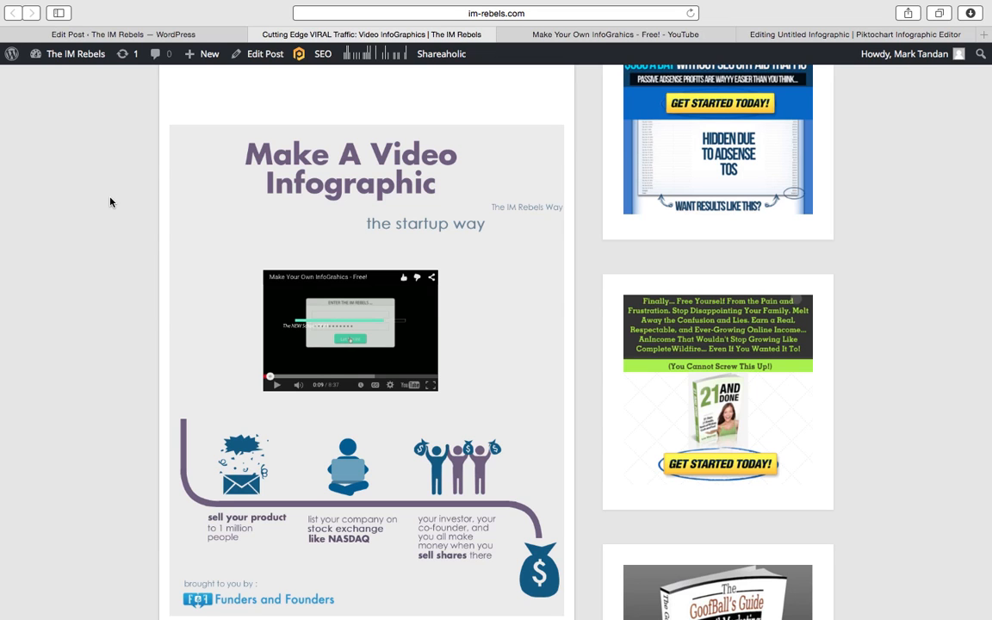
scroll(up, 3)
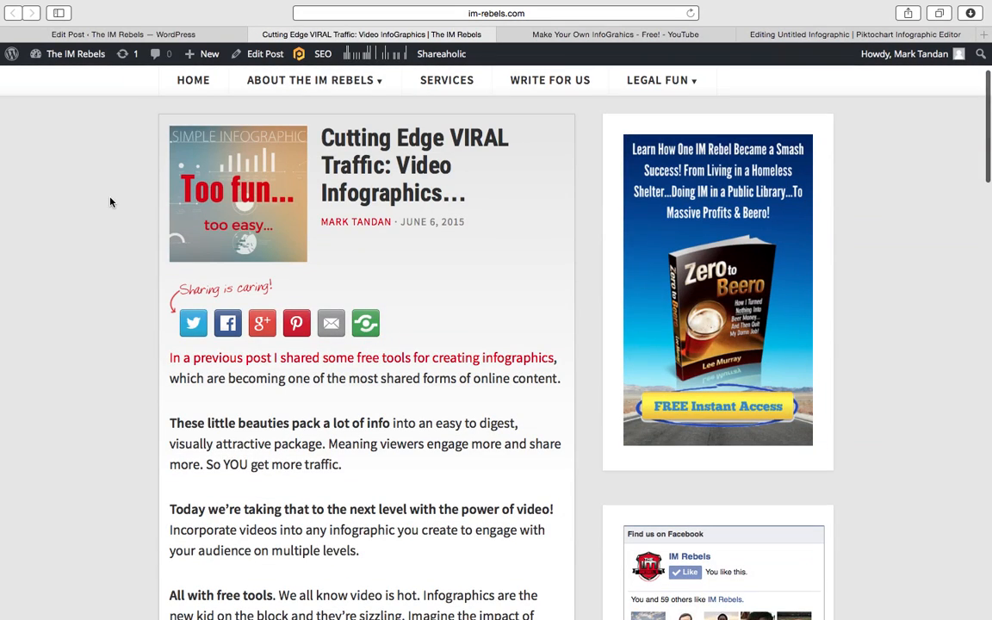
mouse_move(529, 240)
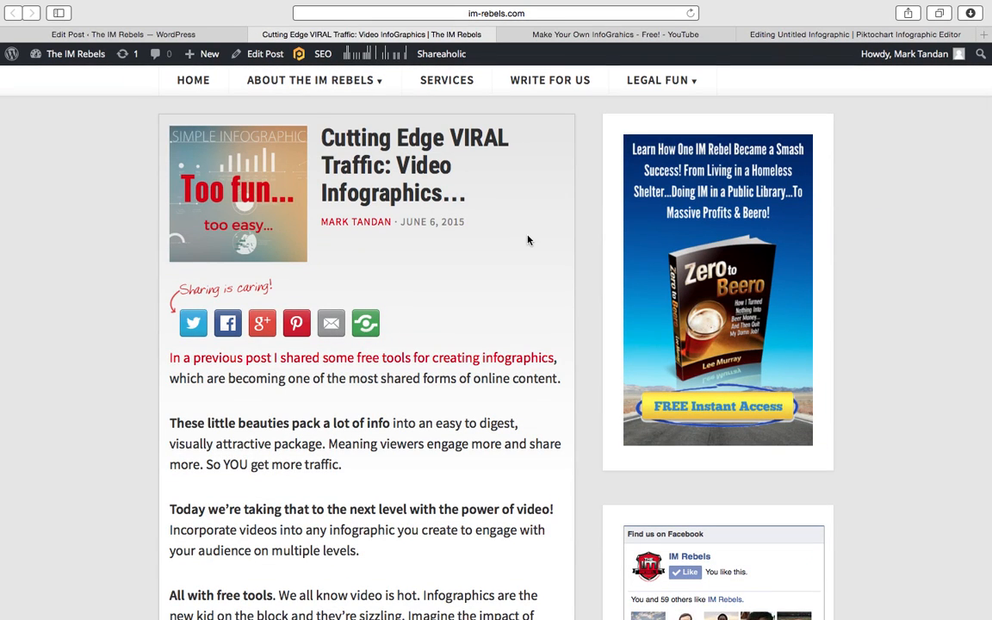
mouse_move(82, 307)
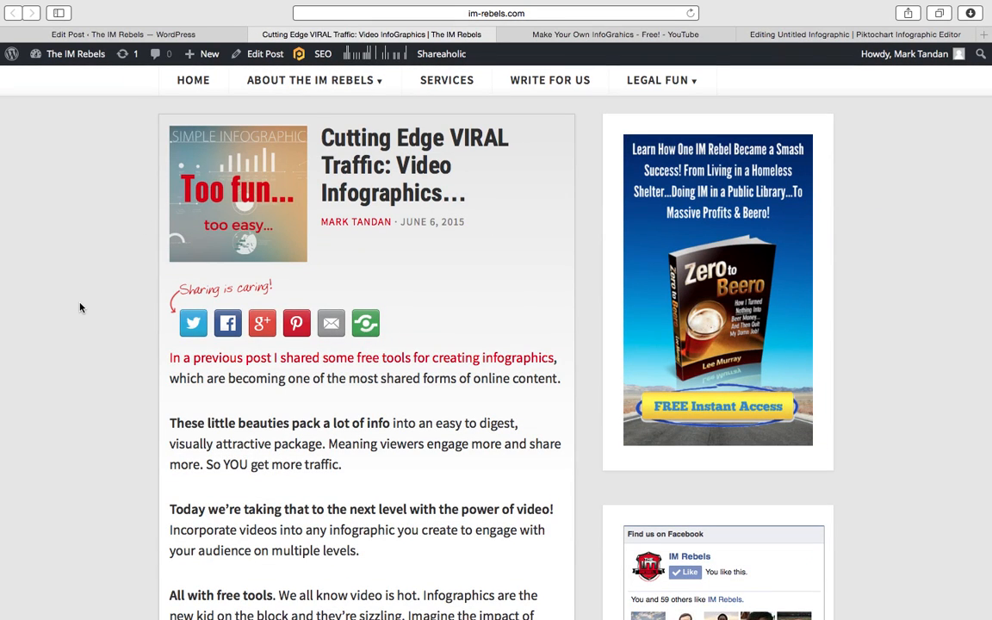